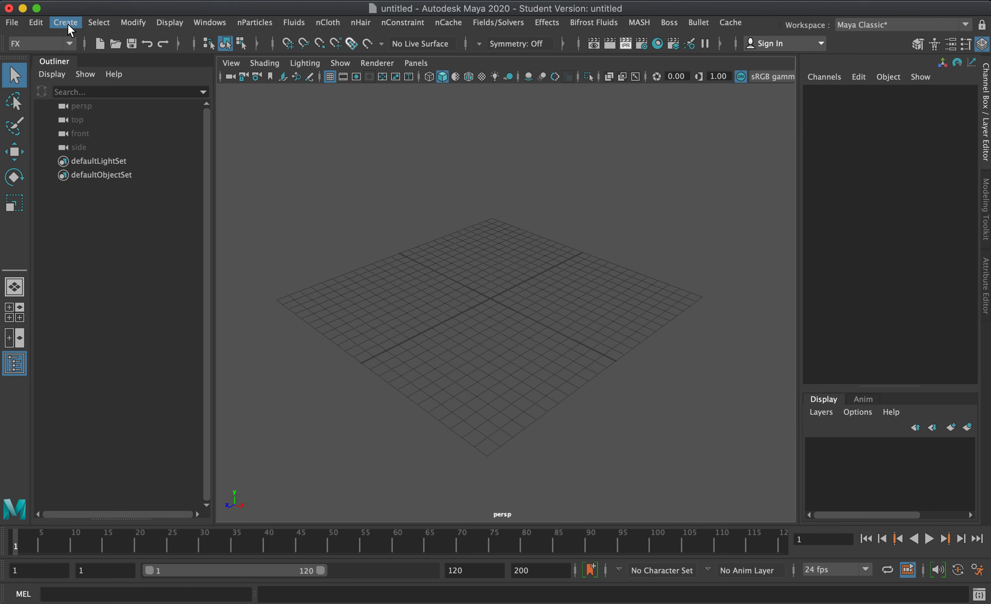
Add a polygon plane and raise it well above the grid.
click(65, 22)
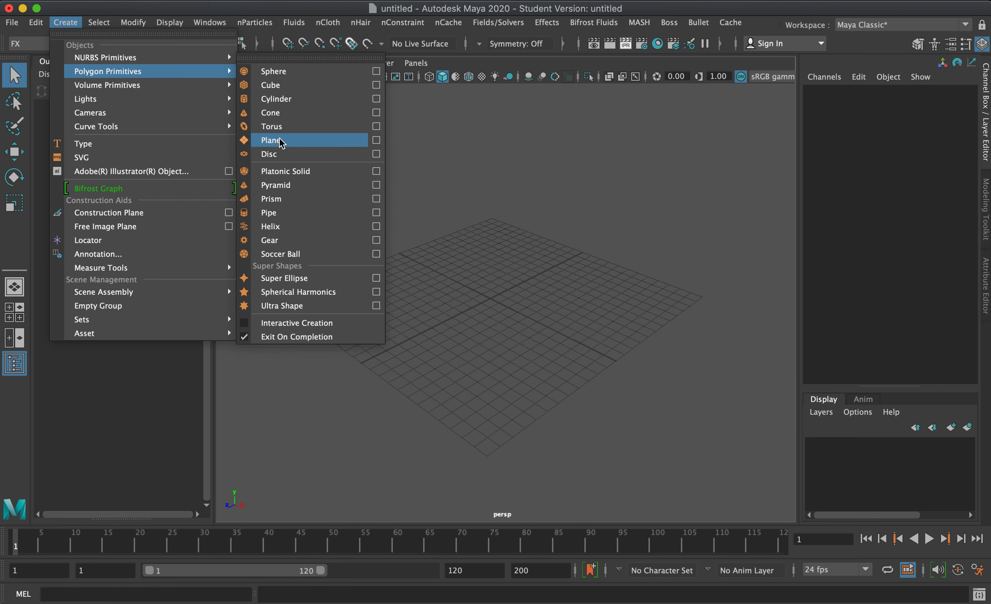
click(272, 140)
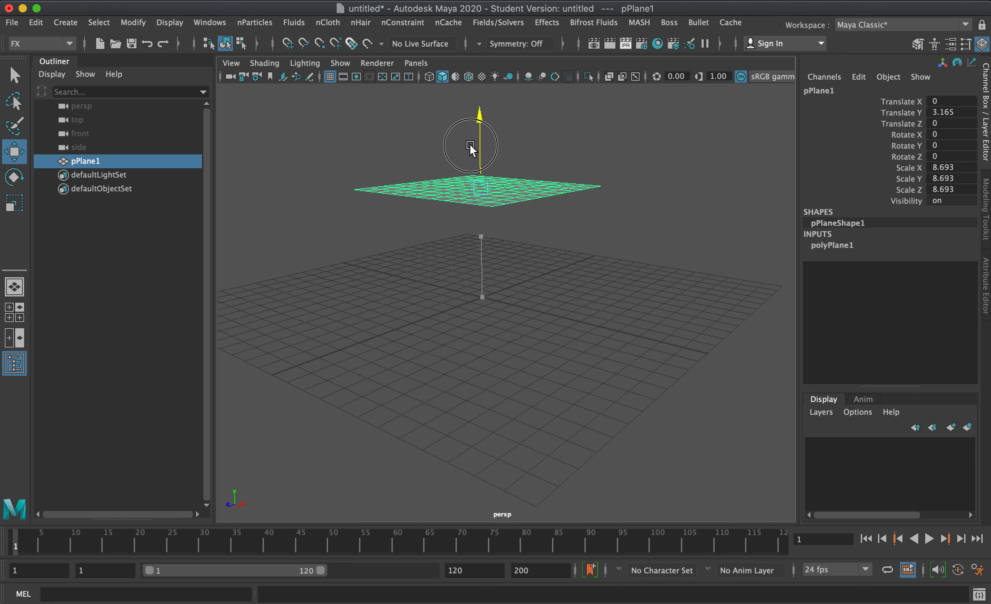
drag(469, 149, 472, 96)
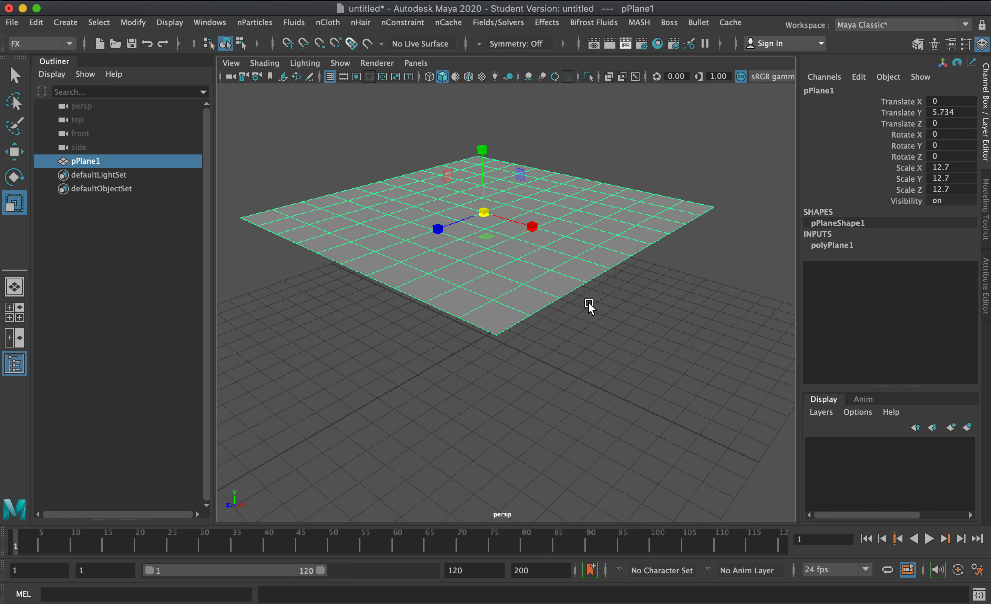
Scale the plane up to about 13.4 and tilt it roughly 41 degrees.
drag(589, 308, 530, 183)
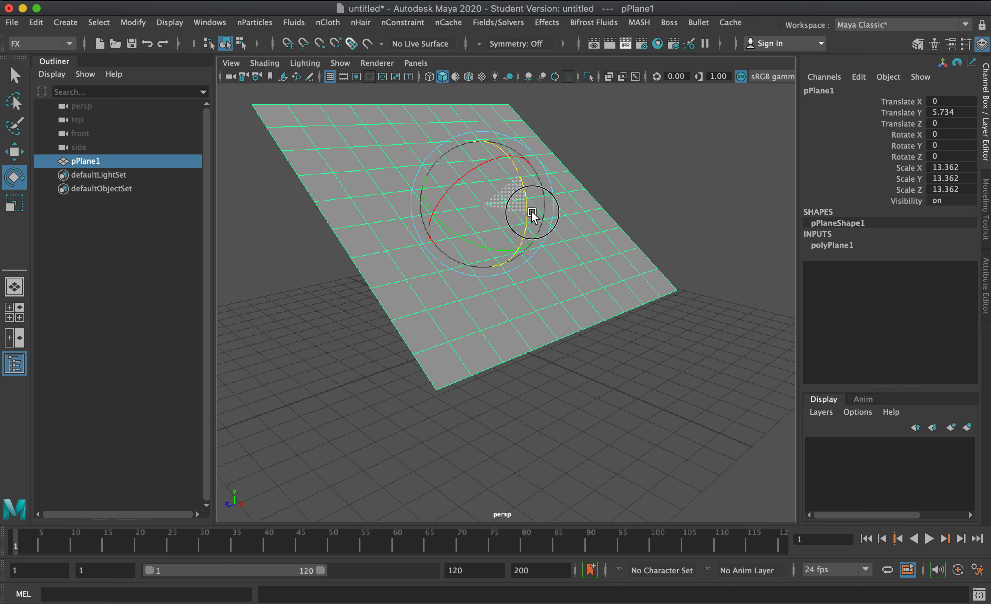
drag(532, 211, 530, 222)
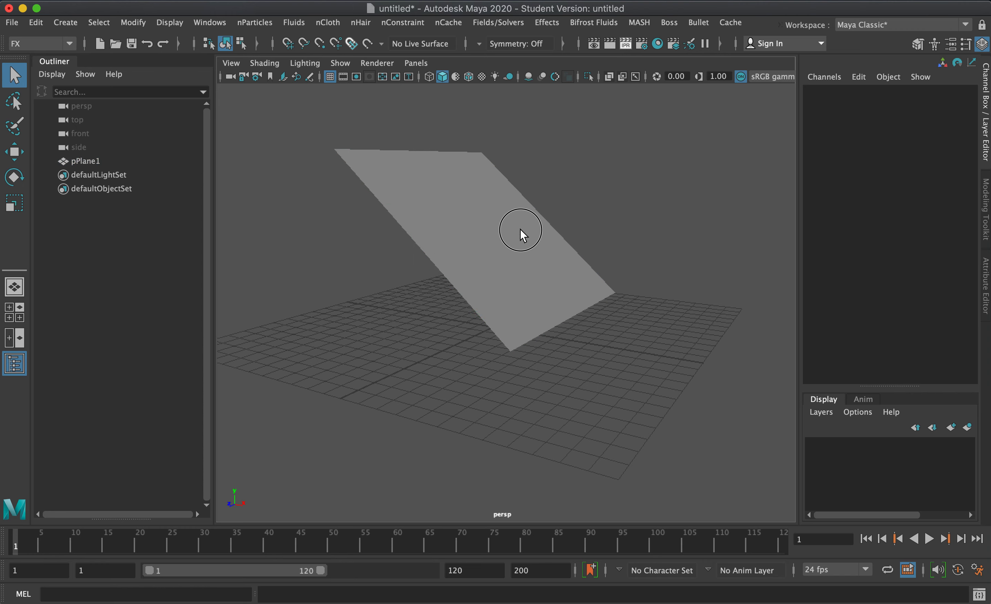
click(520, 229)
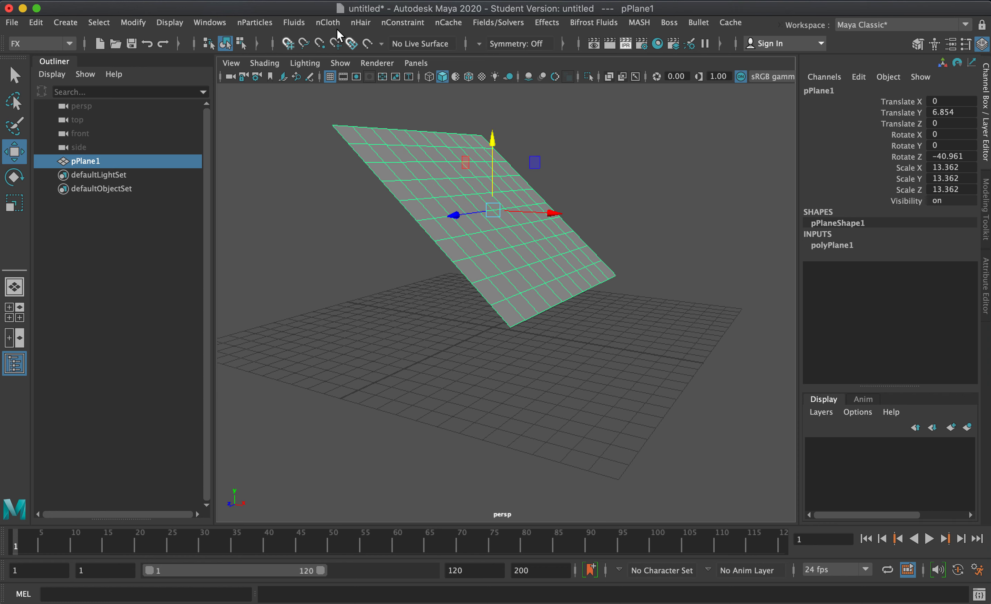
mouse_move(328, 22)
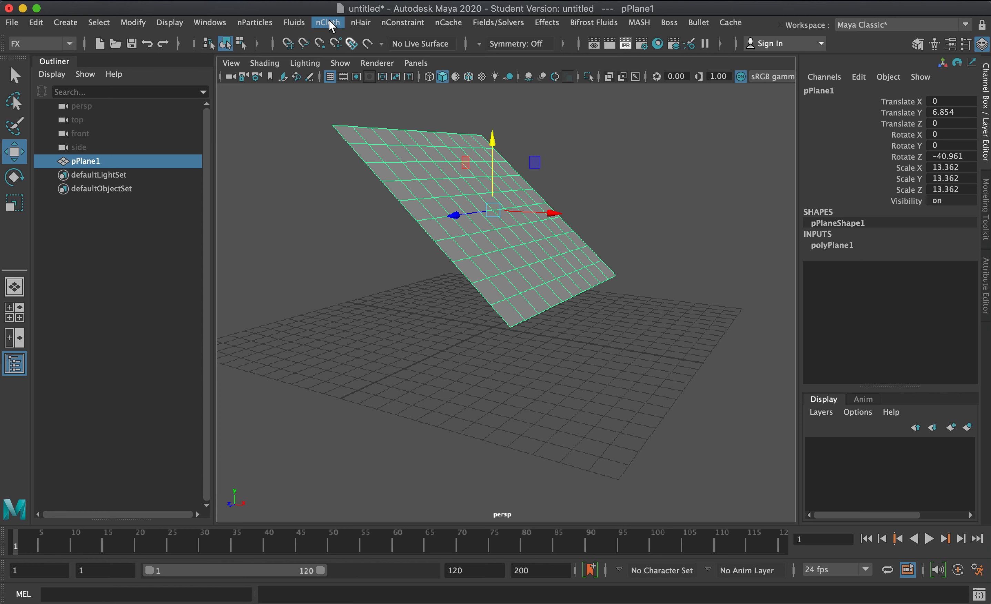
Convert the tilted plane into an nCloth object with its own nucleus solver.
click(328, 22)
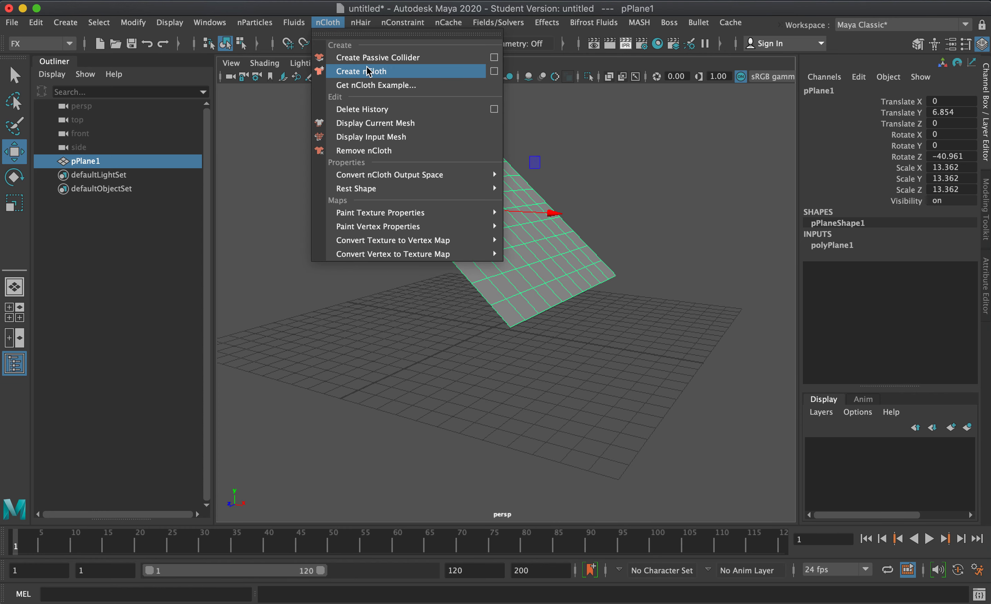
click(494, 71)
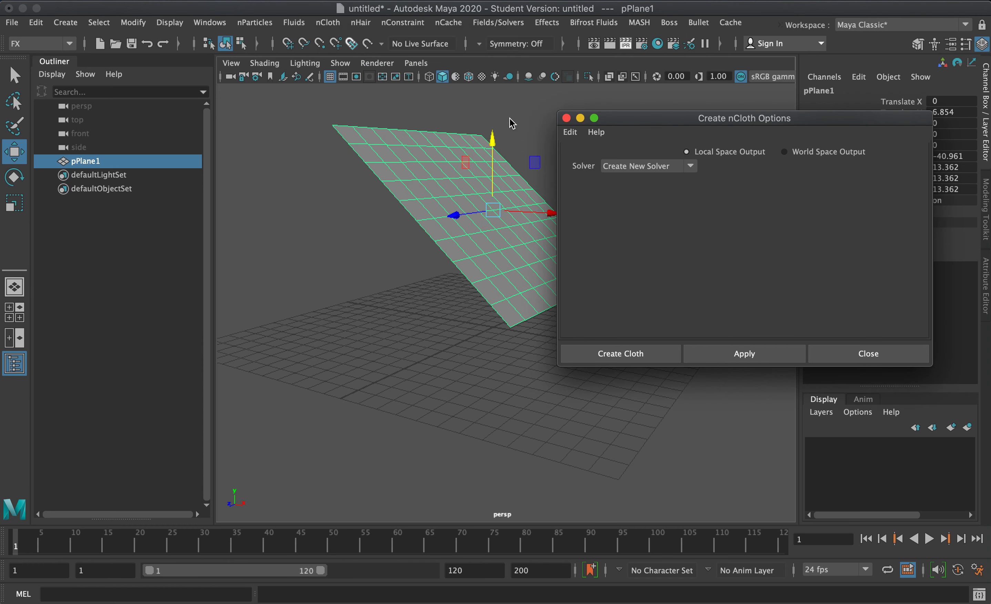
mouse_move(598, 164)
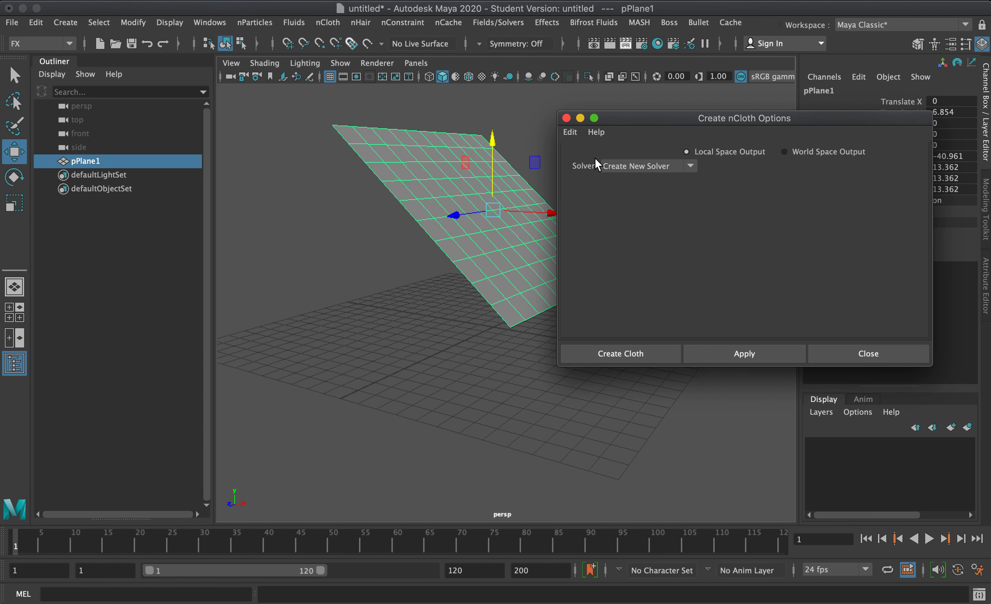
click(621, 354)
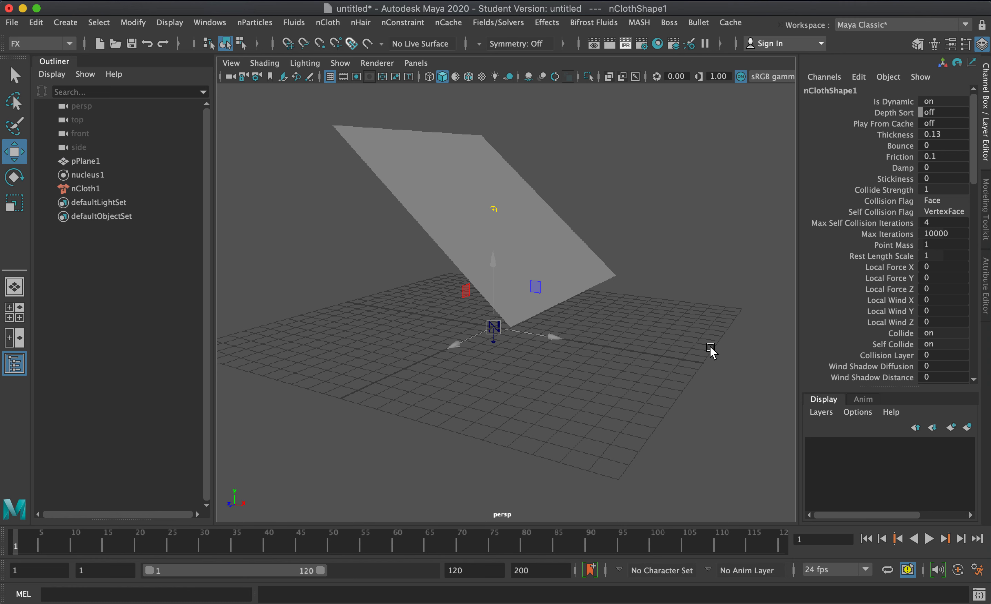
Play the simulation to watch the cloth fall, then rewind to the first frame.
click(929, 538)
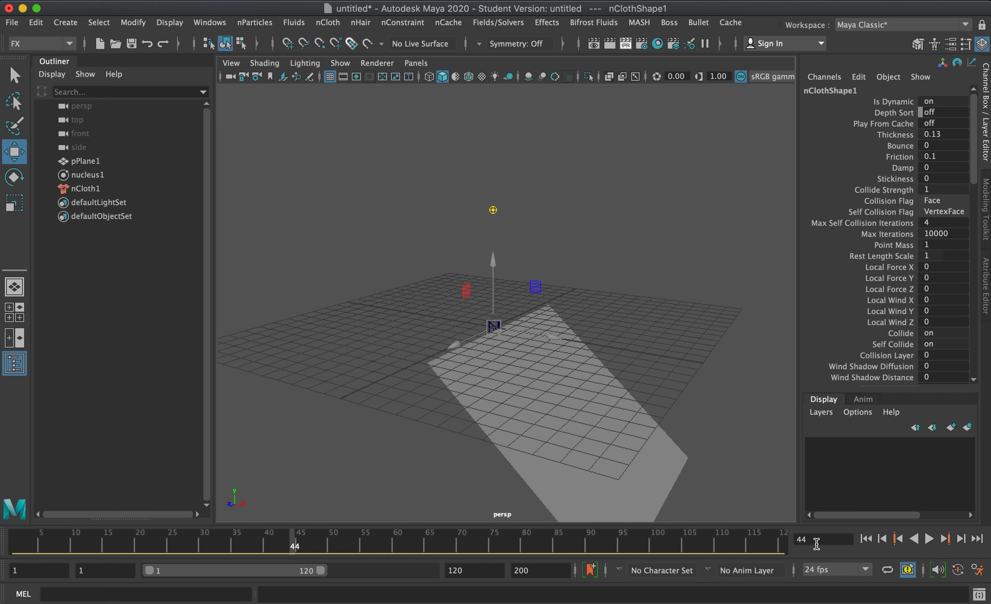
click(866, 539)
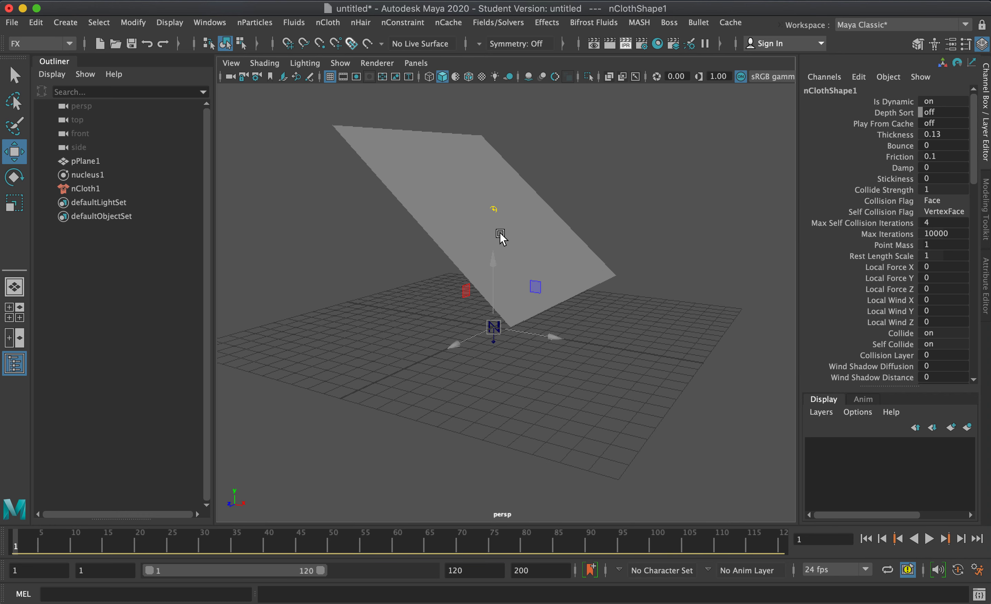
mouse_move(835, 257)
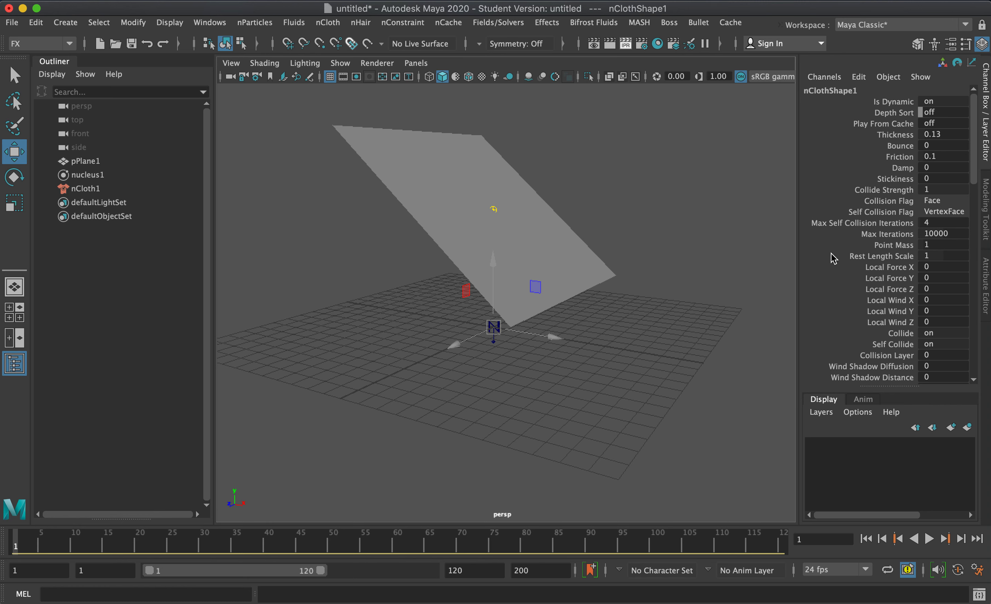
mouse_move(852, 297)
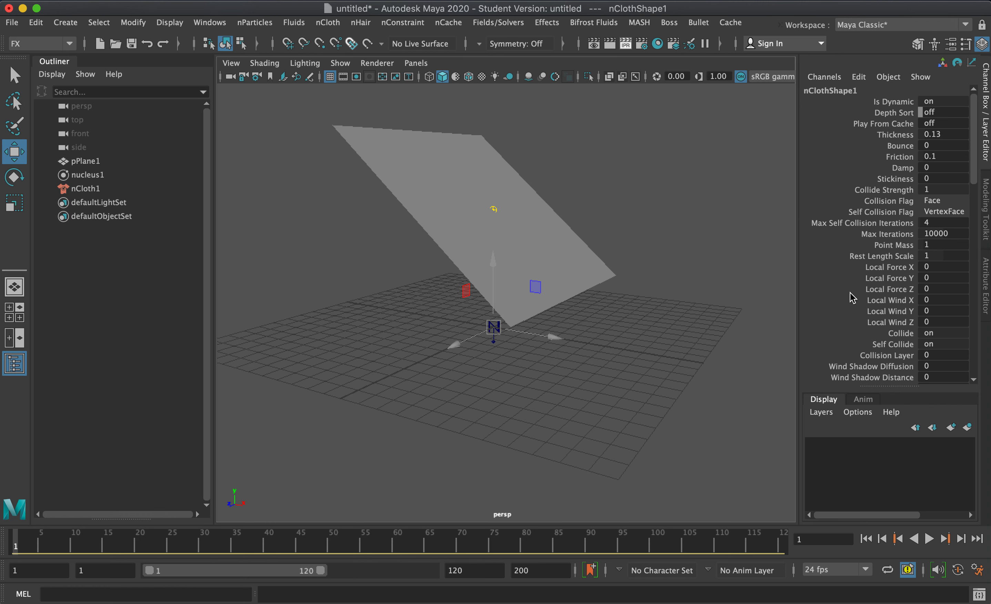
mouse_move(936, 202)
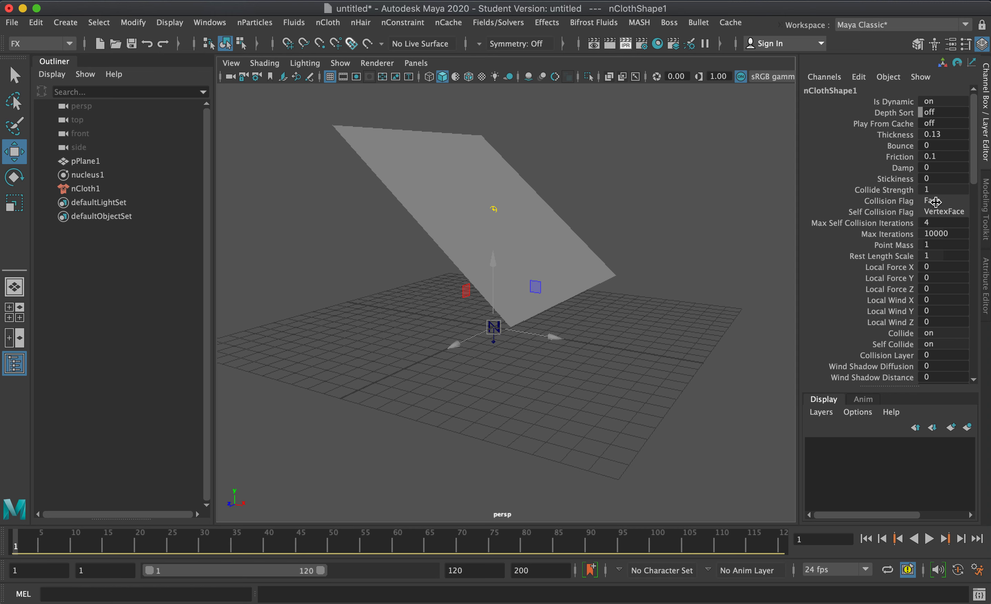
Set nucleus1's Use Plane to on and play to test the ground collision.
click(88, 174)
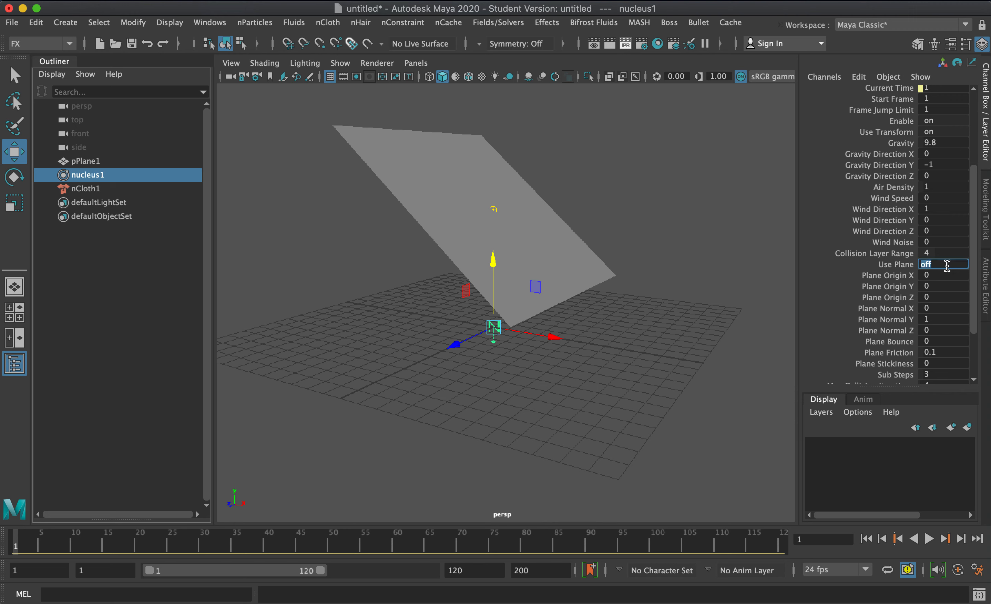
click(942, 264)
text(on)
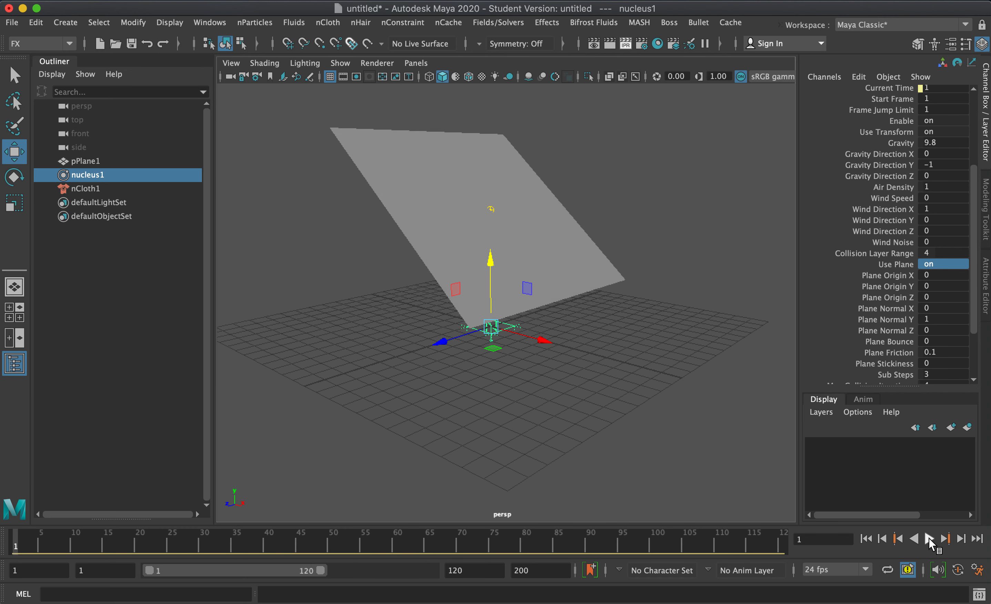
click(945, 538)
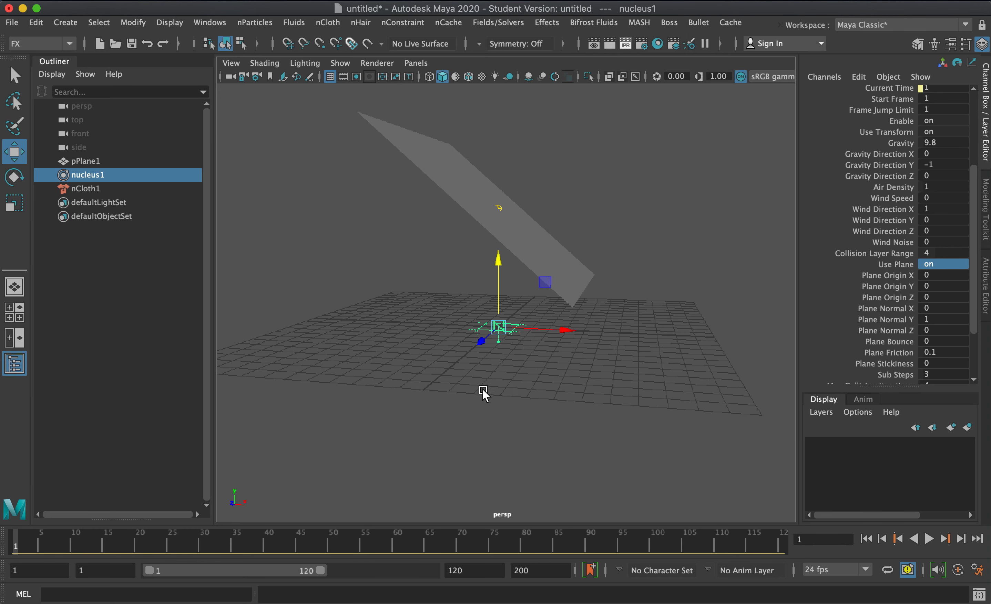
mouse_move(423, 241)
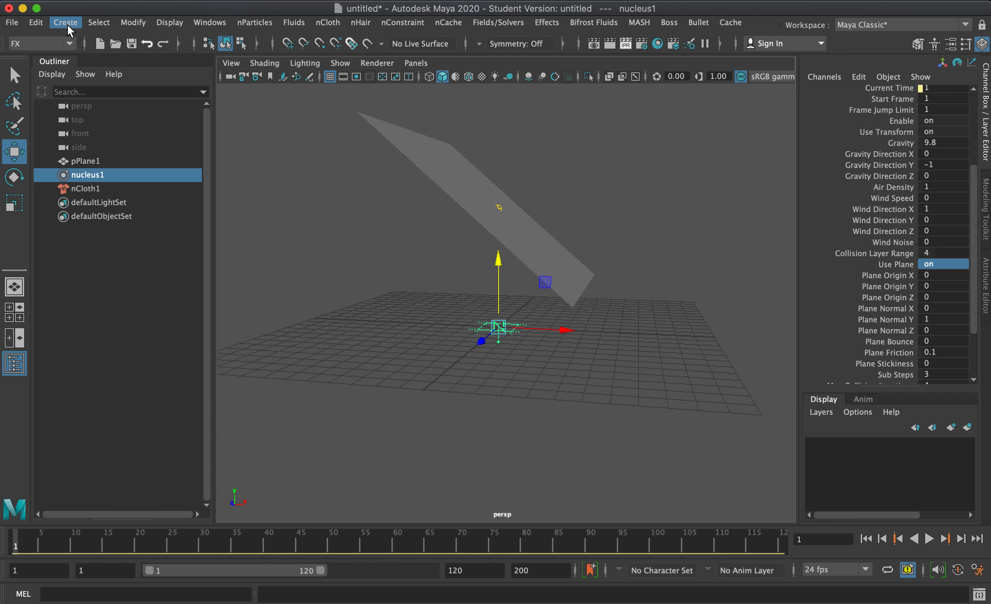
Add a polygon cylinder flattened into a disc about 4.8 x 0.3 x 4.8, raised to Y≈4.
click(64, 22)
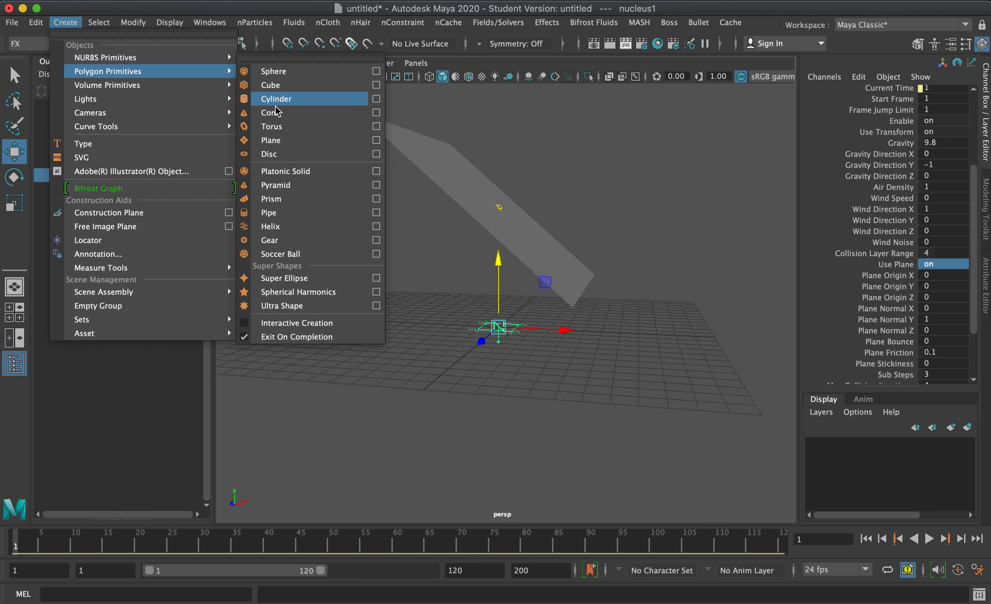
mouse_move(280, 146)
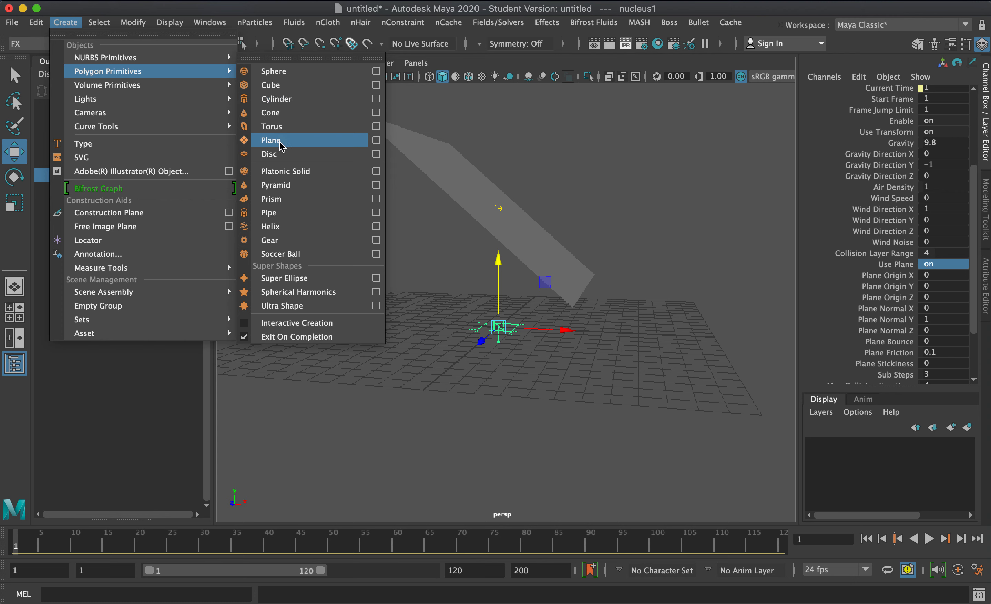
mouse_move(276, 99)
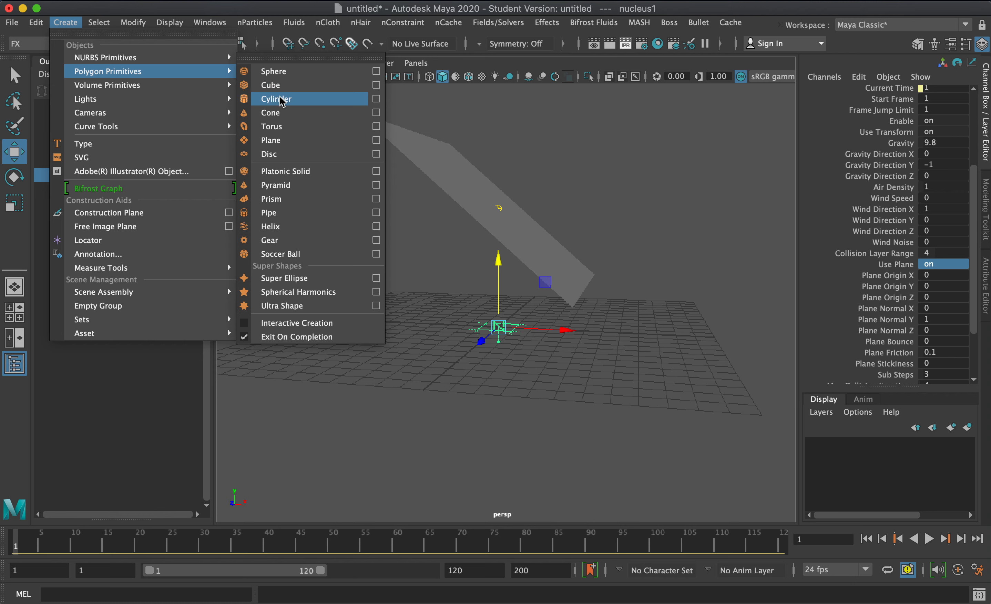
click(275, 99)
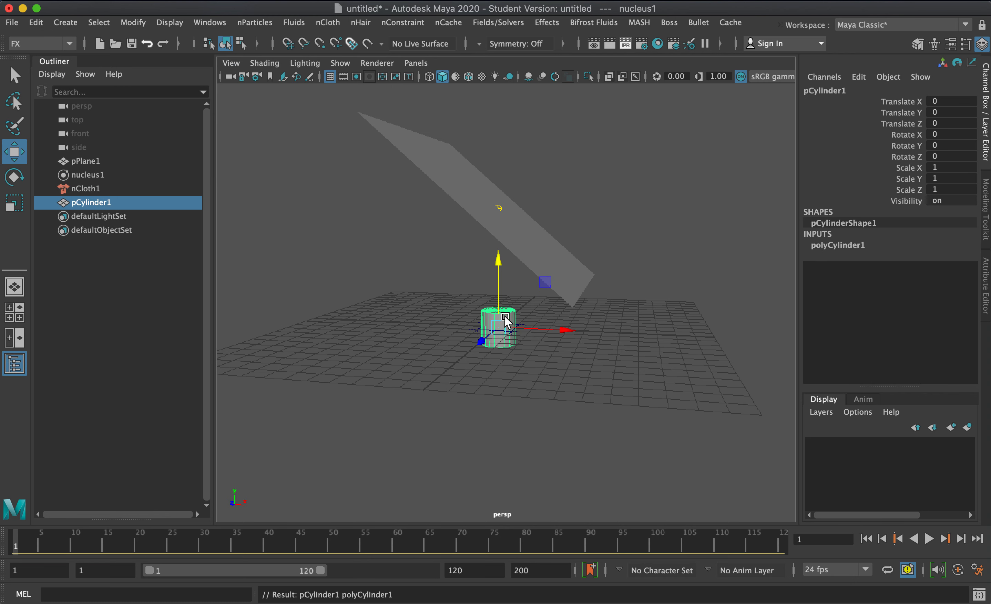
drag(501, 319, 481, 183)
text(200)
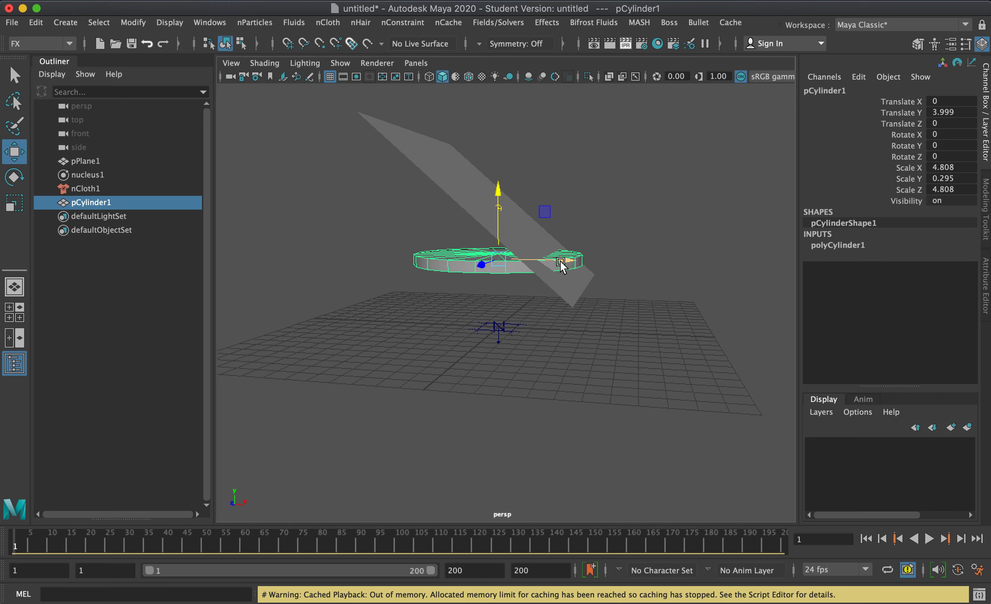
drag(560, 263, 473, 347)
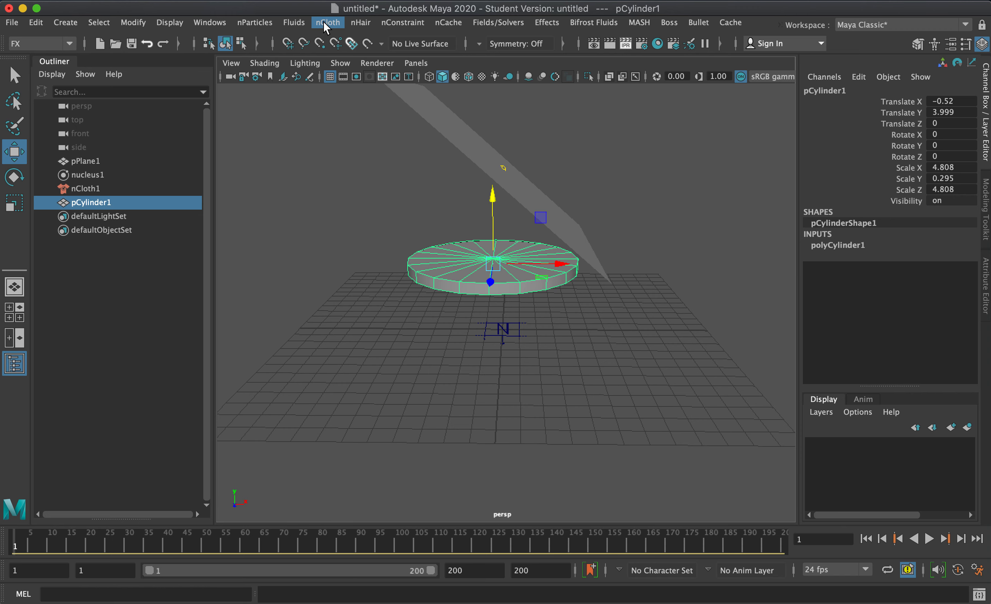
Make pCylinder1 a passive collider and play the simulation to test it.
click(327, 22)
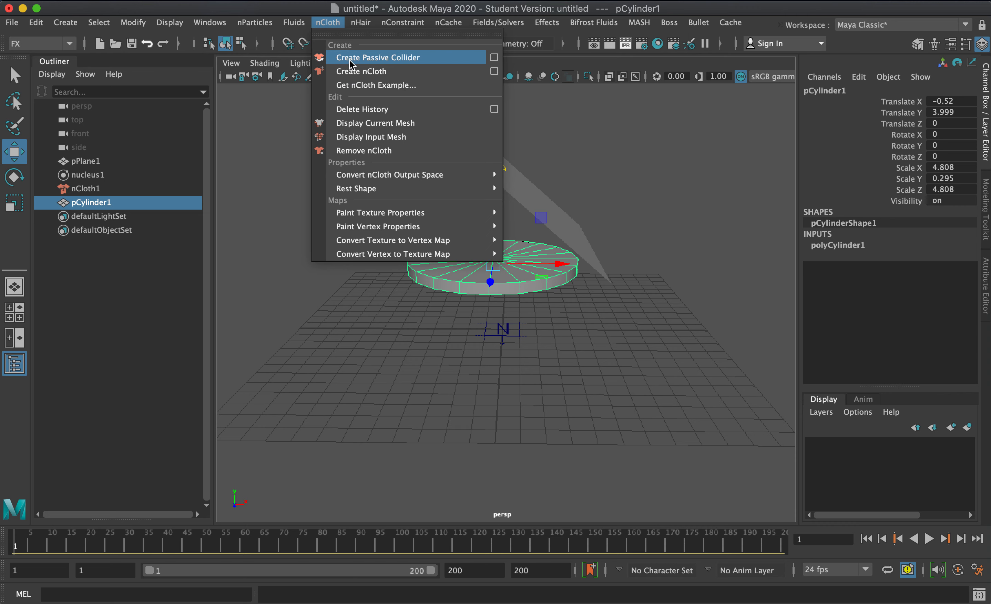
click(377, 57)
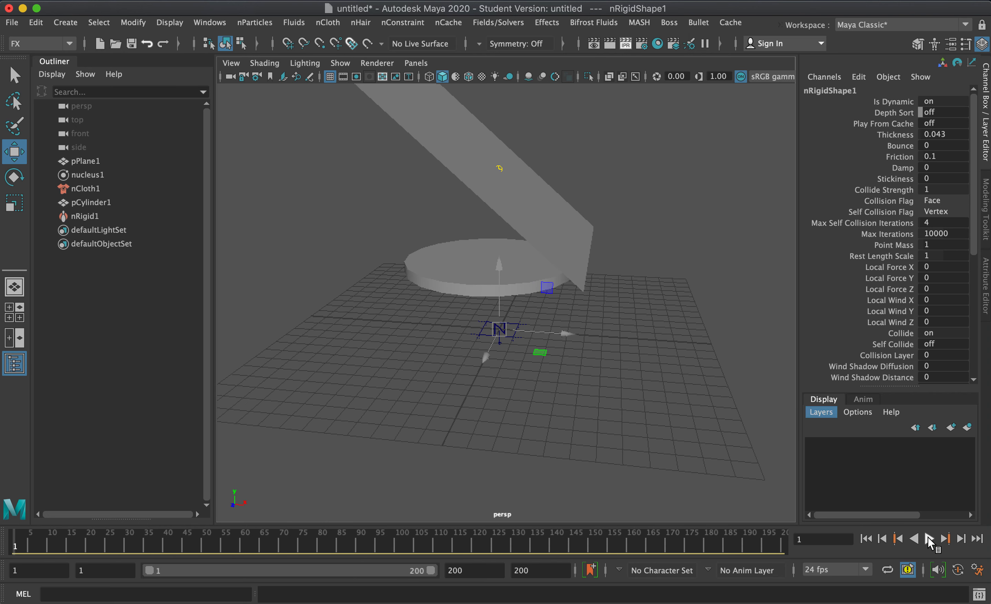
click(947, 539)
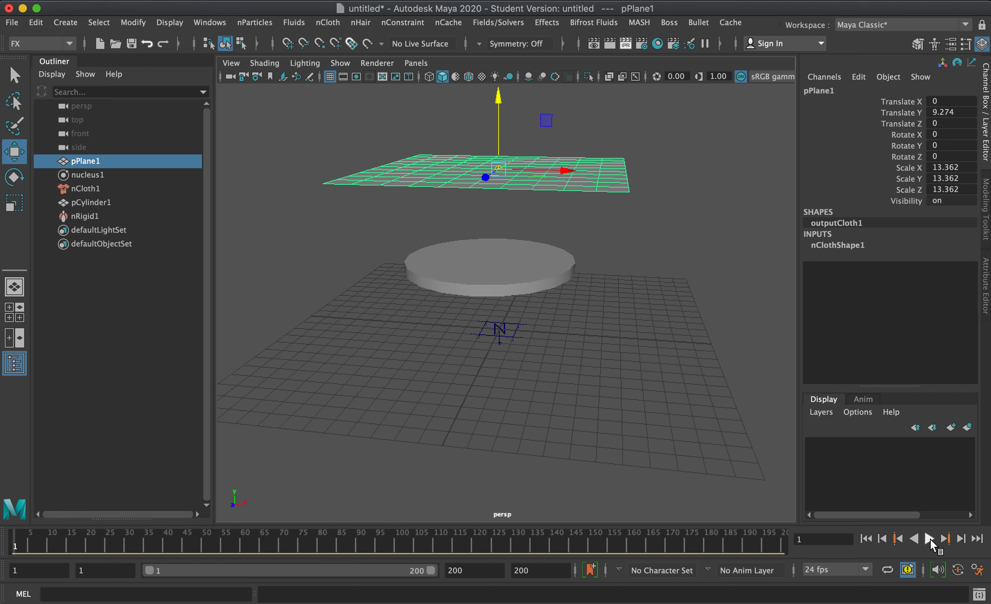
Play the simulation until pPlane1 drapes over the cylinder around frame 68.
click(932, 539)
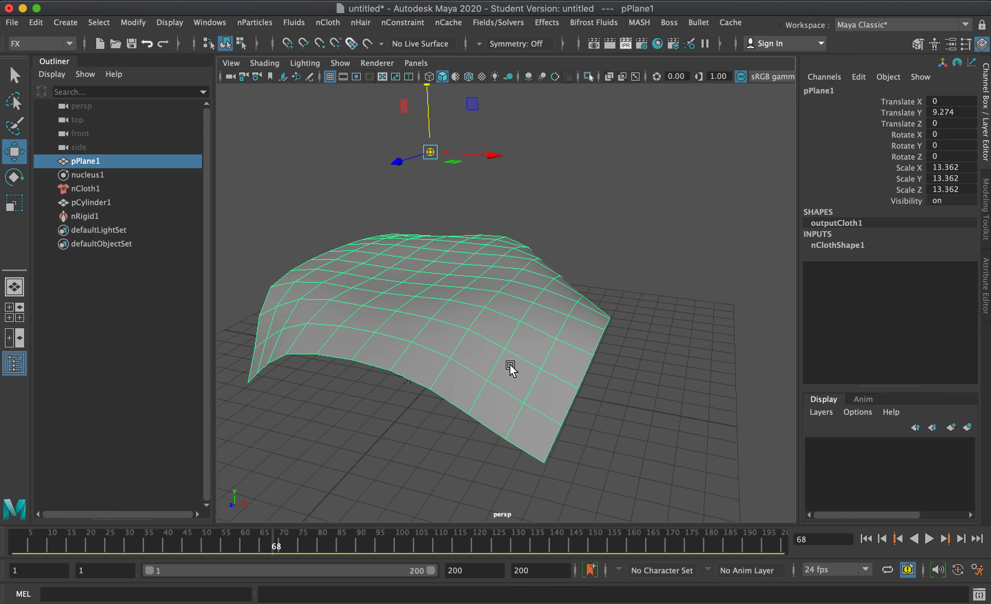
mouse_move(519, 381)
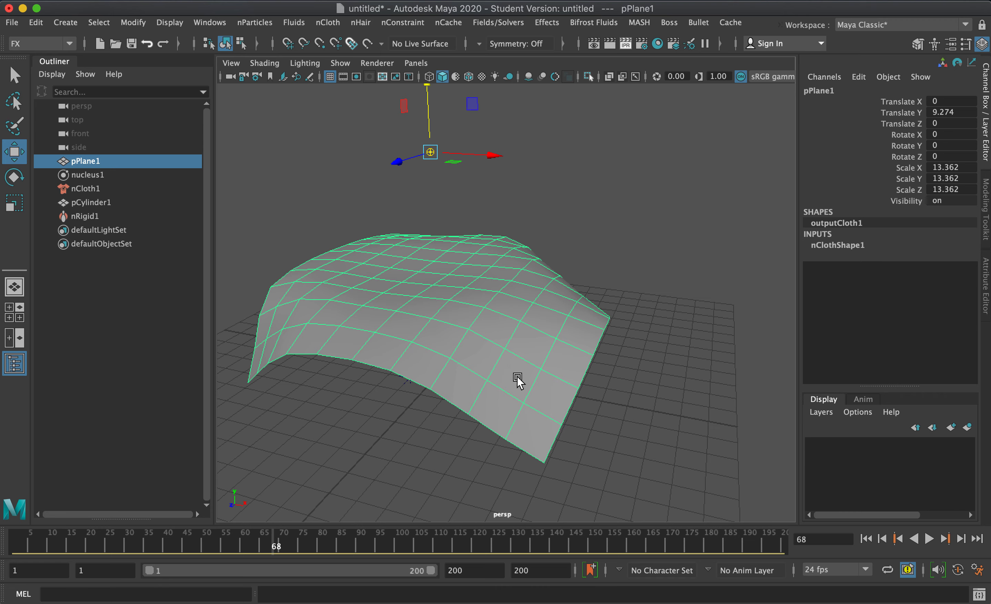
Inspect the drape, rewind to the first frame and play again.
drag(518, 383, 408, 319)
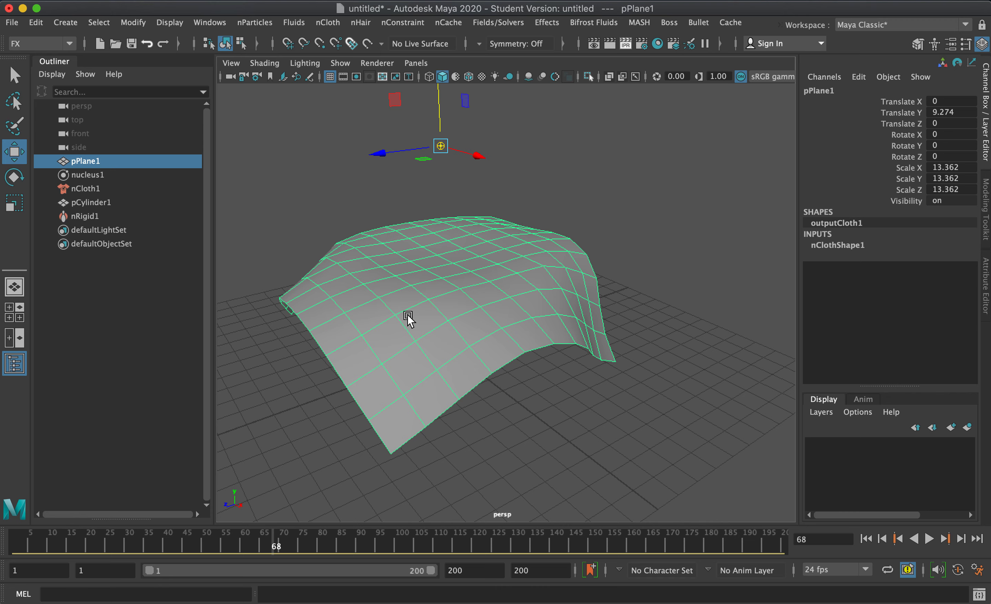
mouse_move(437, 373)
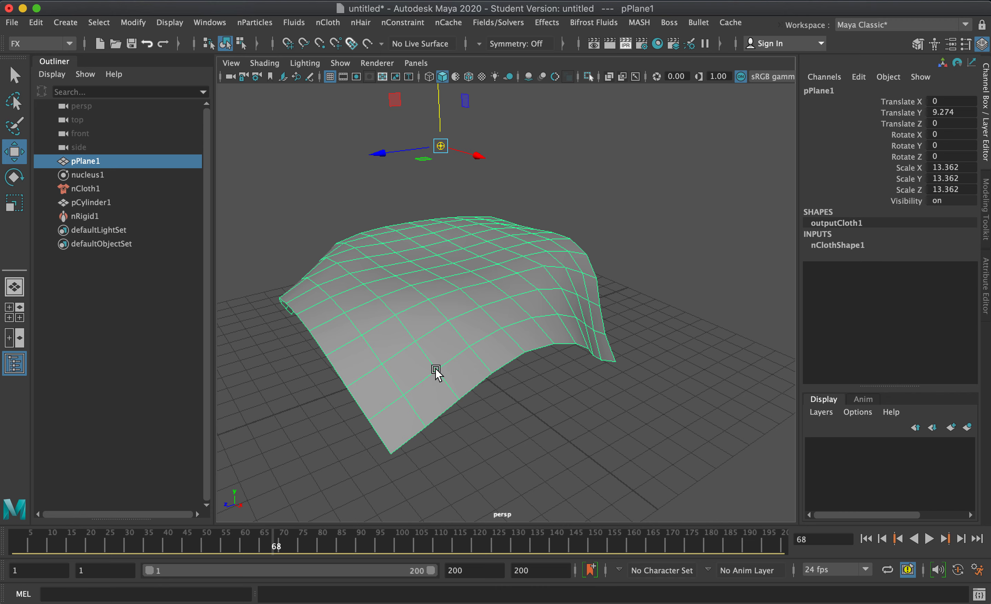
mouse_move(557, 348)
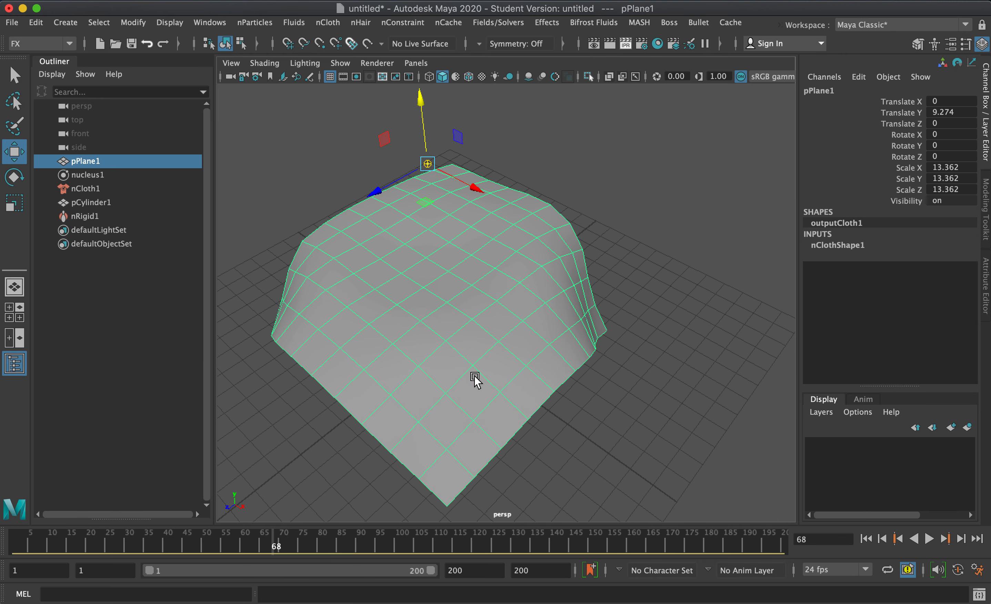
mouse_move(454, 247)
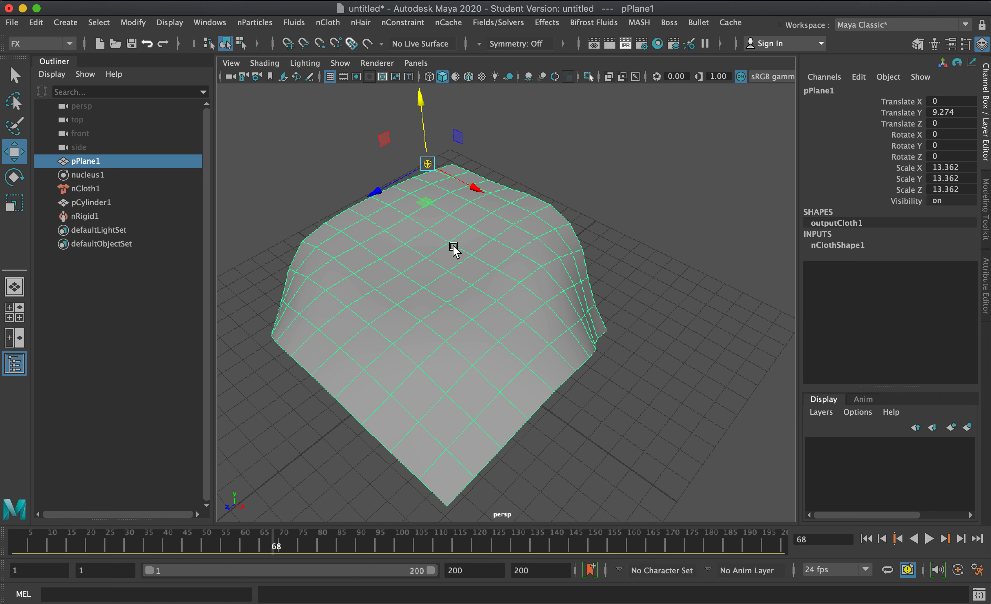
mouse_move(492, 306)
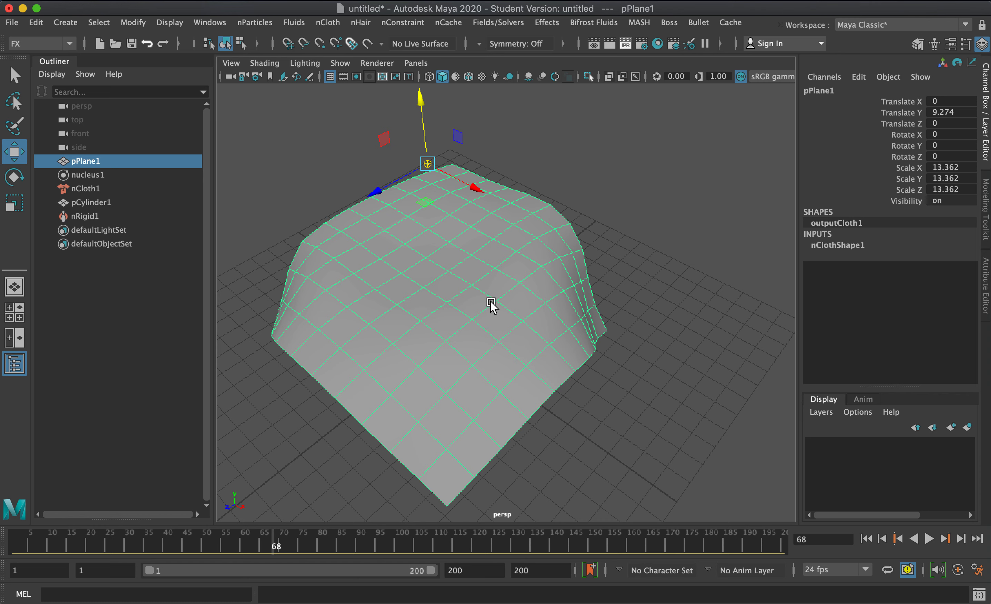
mouse_move(493, 297)
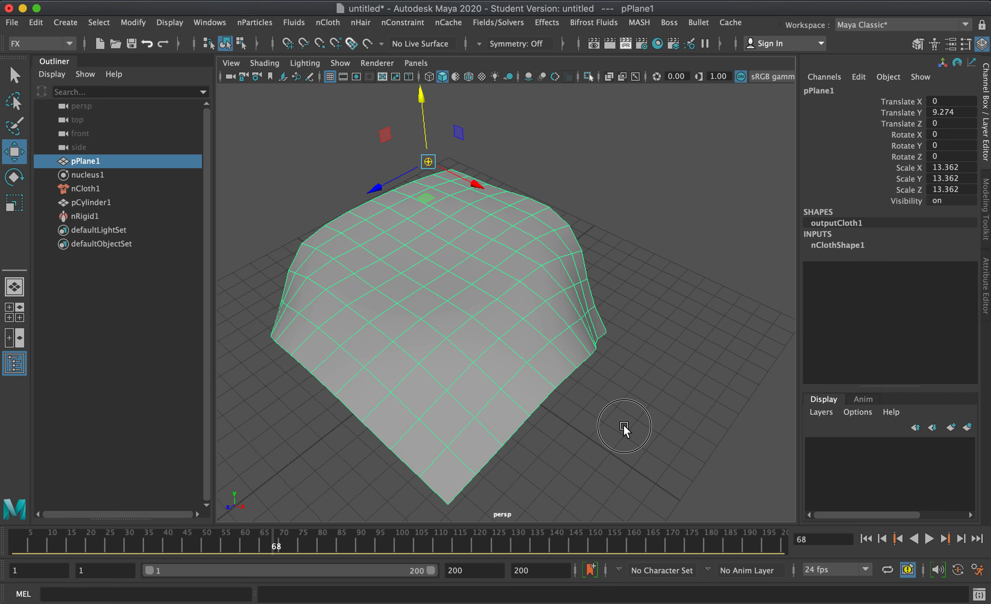
click(897, 539)
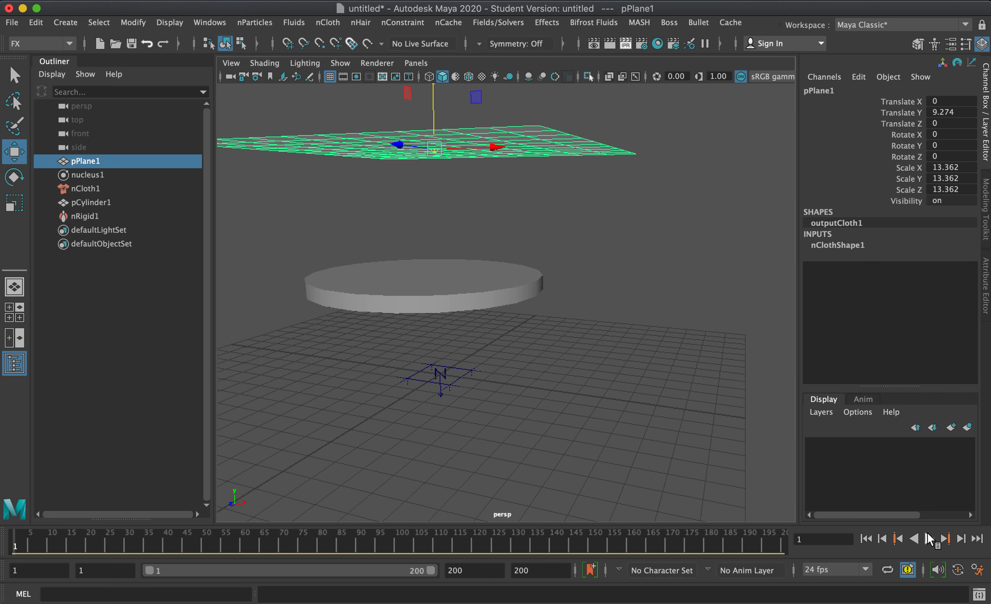
click(946, 538)
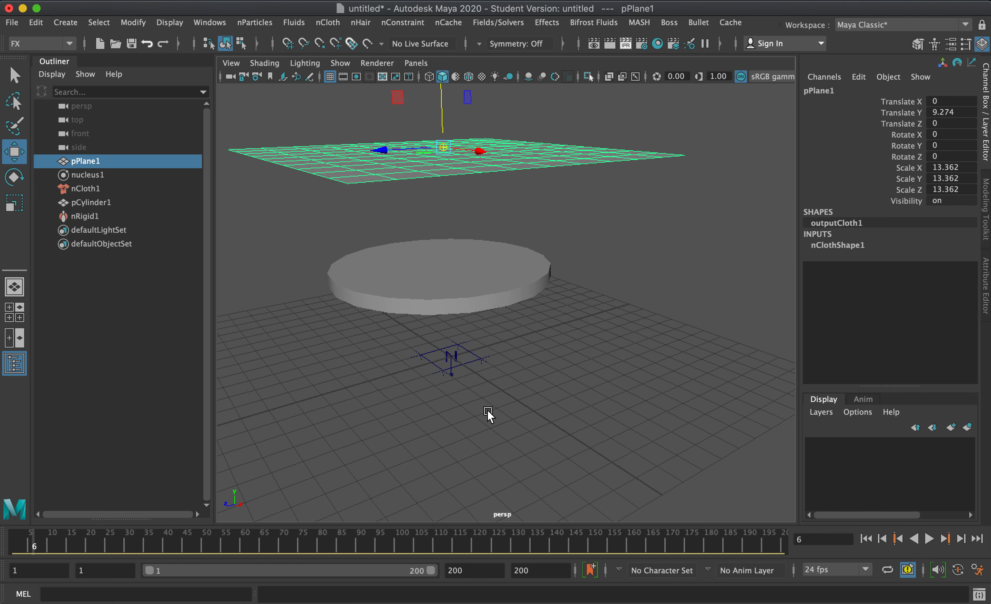
mouse_move(428, 291)
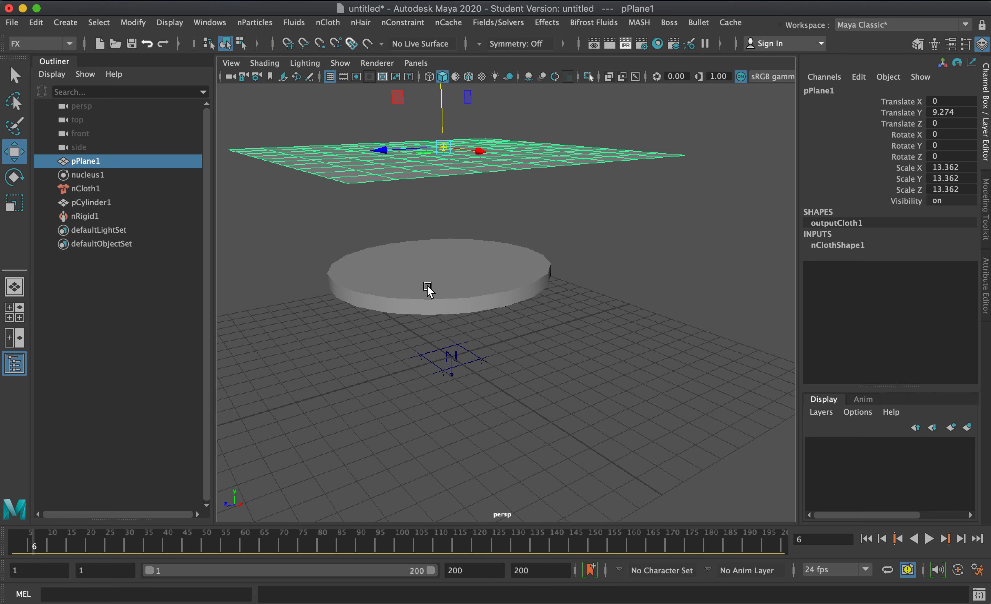
mouse_move(505, 205)
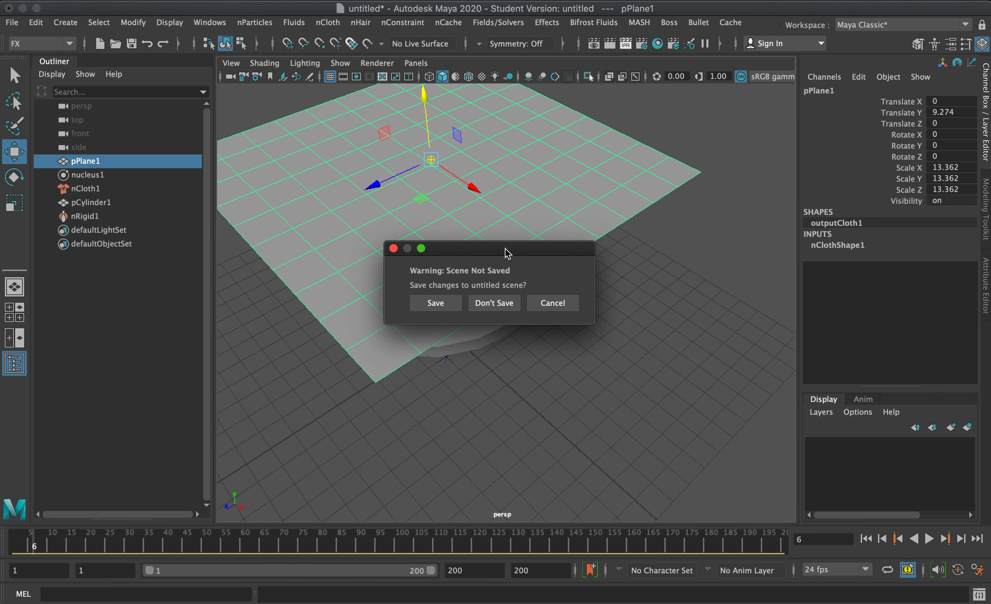
Discard the old scene unsaved and add a polygon cylinder to the fresh scene.
click(494, 303)
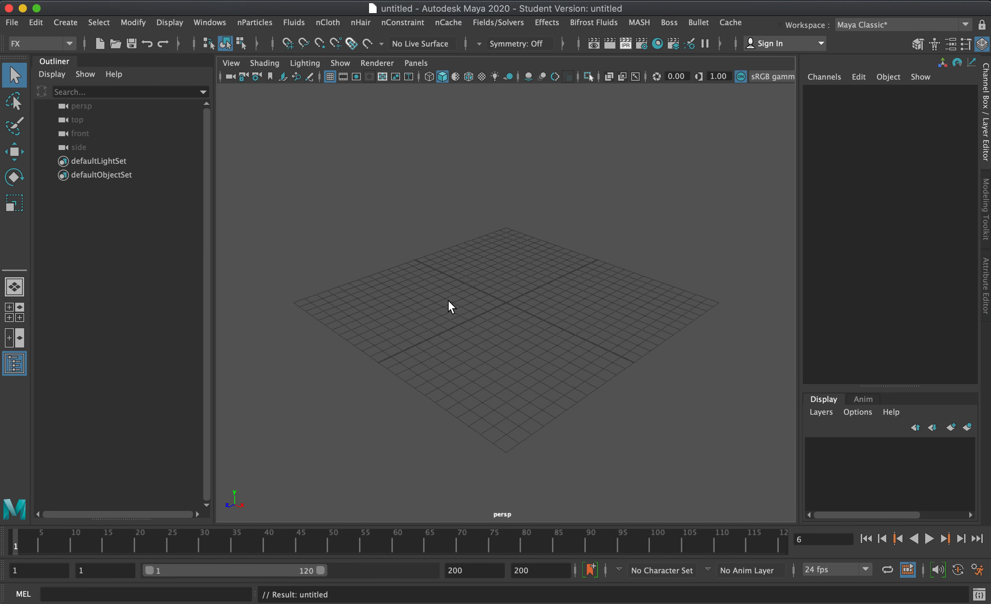
click(65, 22)
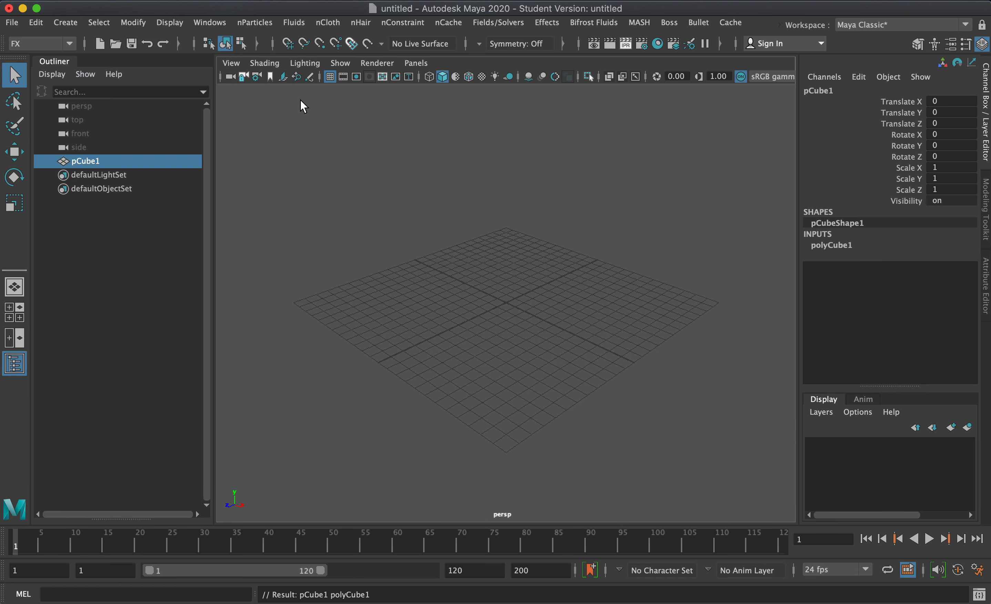
click(65, 22)
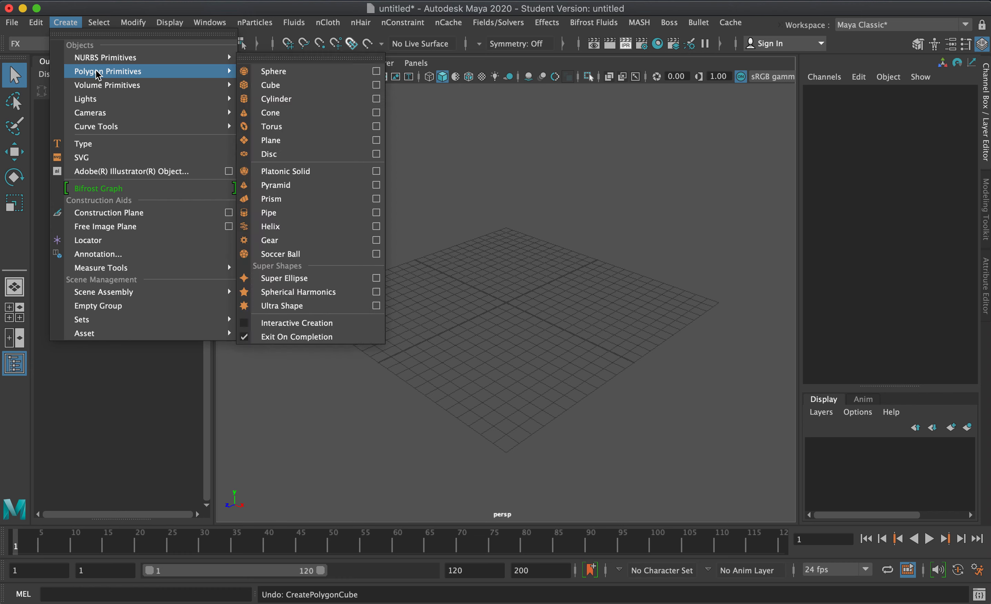
click(275, 99)
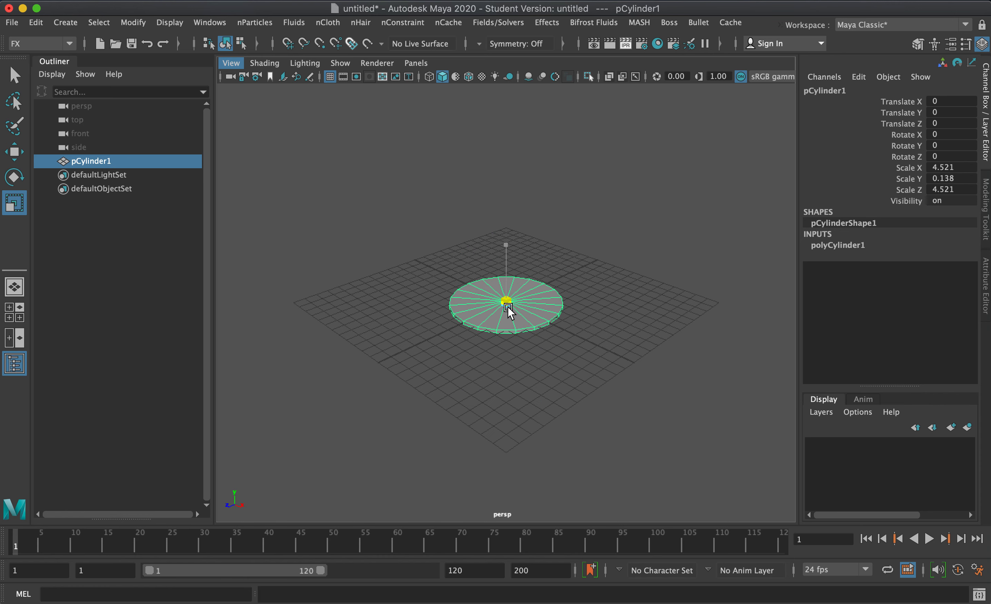
Scale the cylinder to 4.521 x 0.138 x 4.521 and move it up to Y 3.769.
click(14, 150)
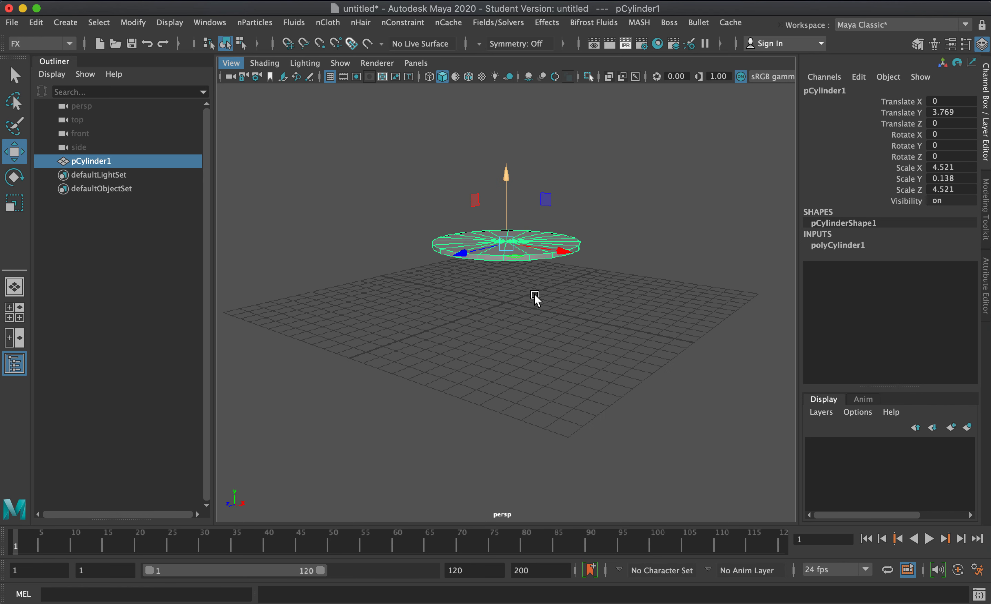
click(65, 22)
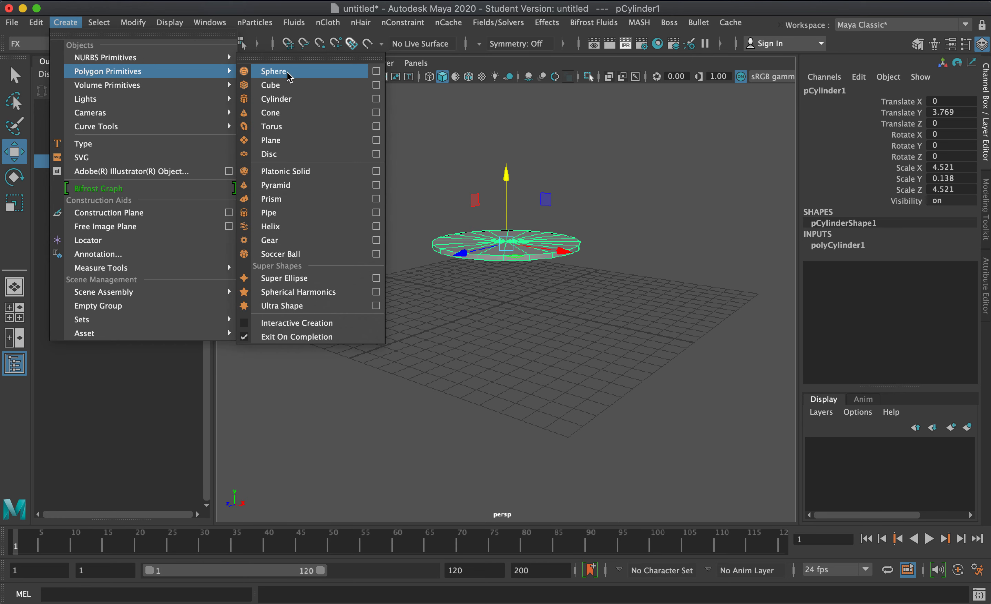
Add a polygon plane with 50 x 50 subdivisions raised about 5.9 units above the disc.
click(270, 140)
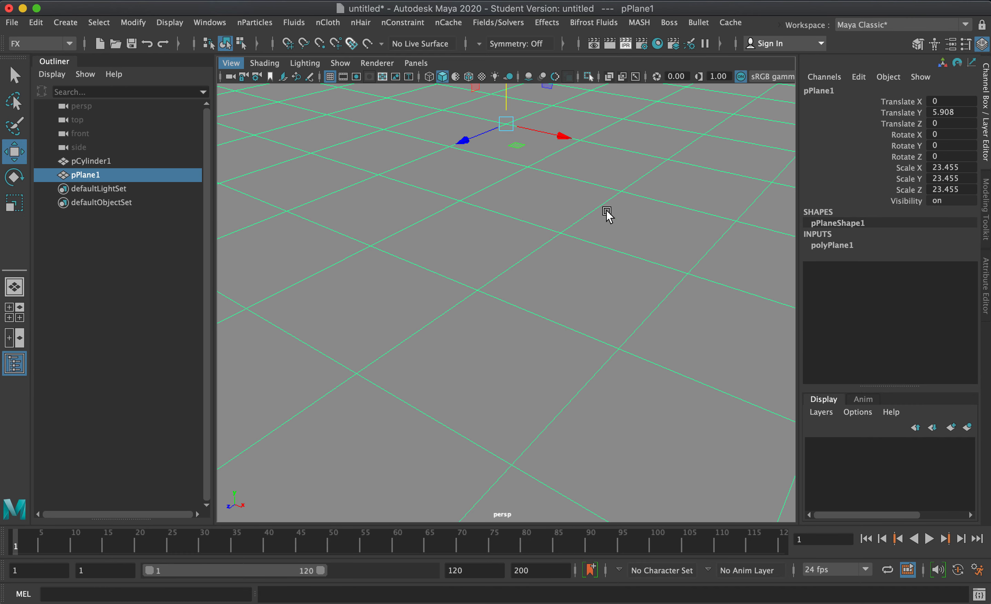
click(832, 244)
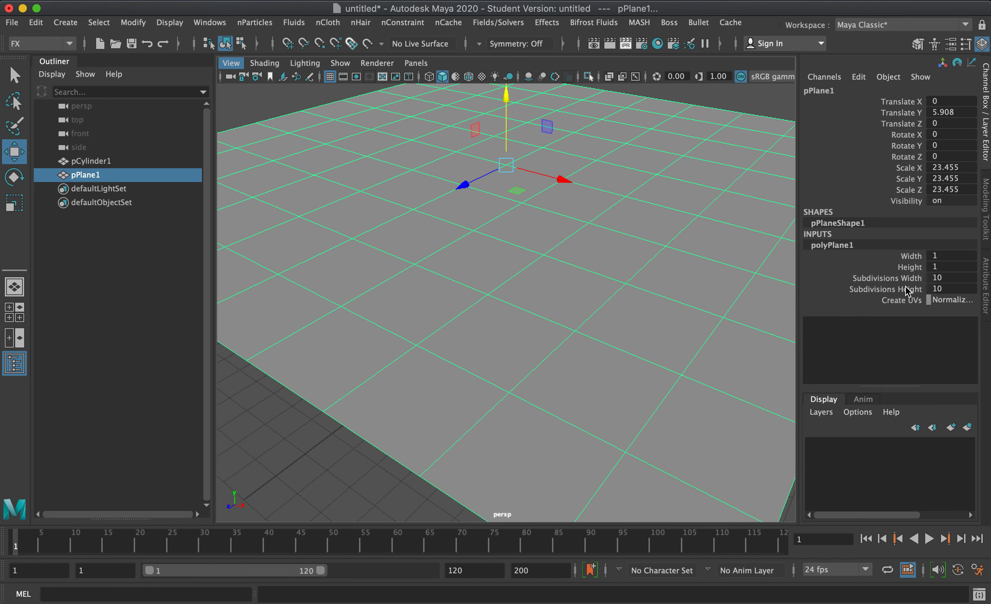
click(885, 283)
text(50)
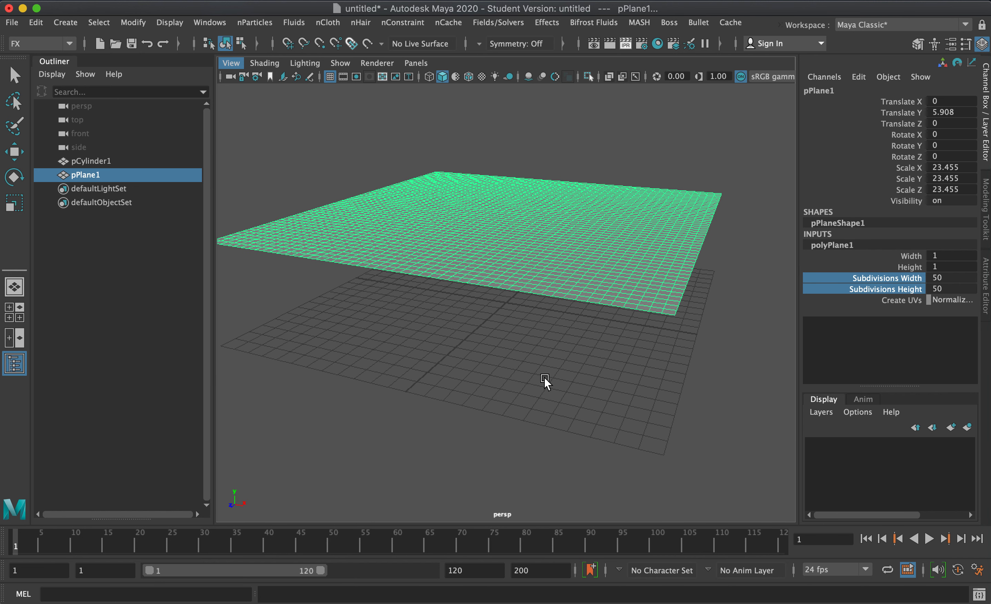
mouse_move(545, 379)
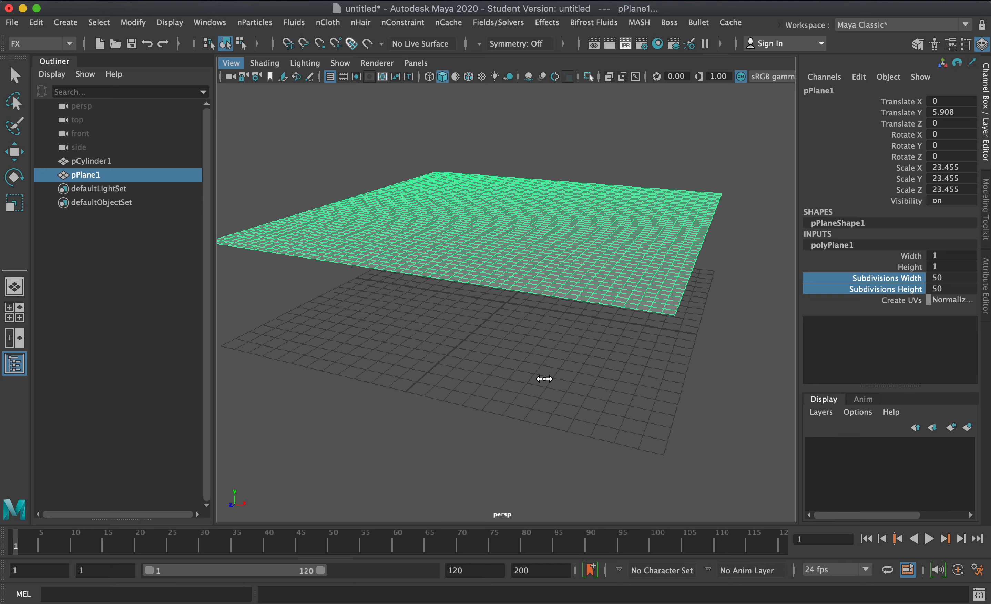
drag(544, 378, 507, 434)
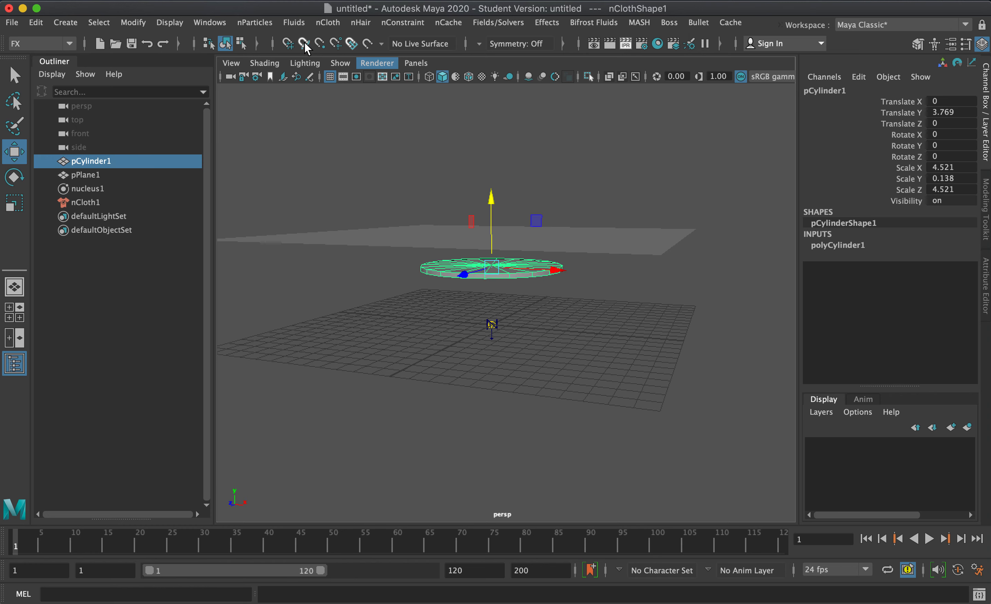
Make the cylinder a passive collider and turn nucleus1's Use Plane on.
click(327, 22)
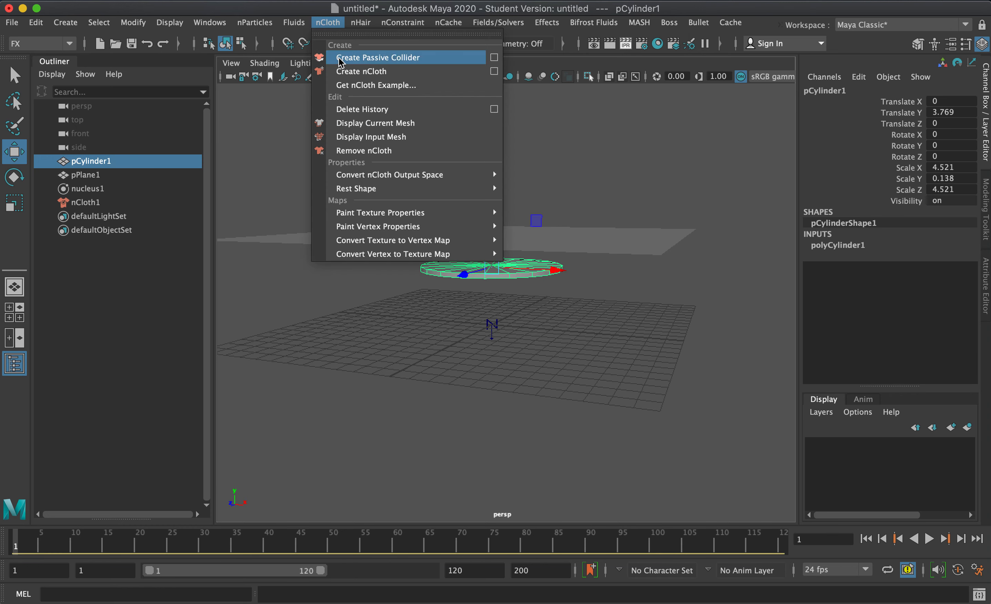
click(379, 57)
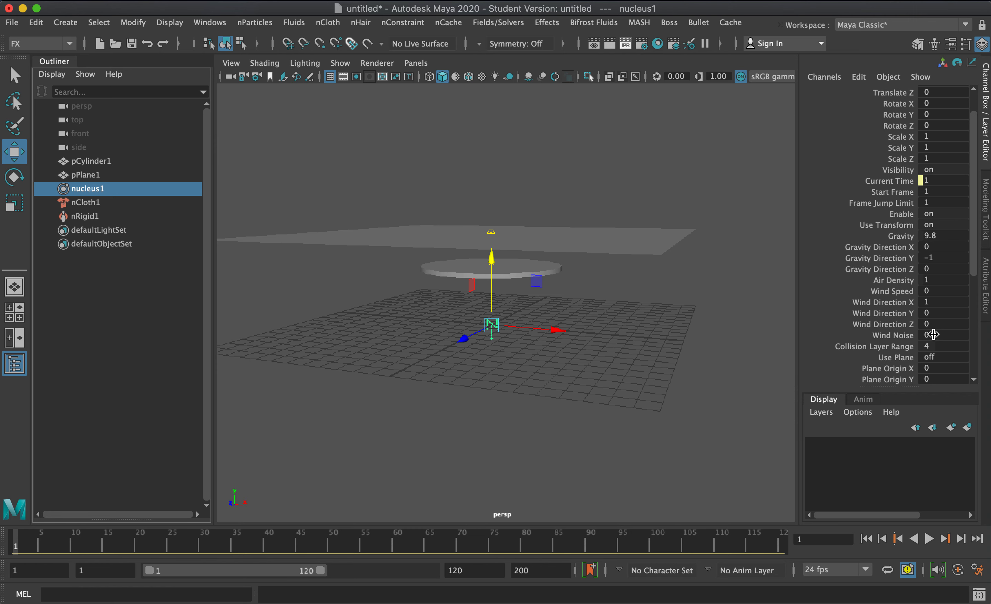
click(942, 264)
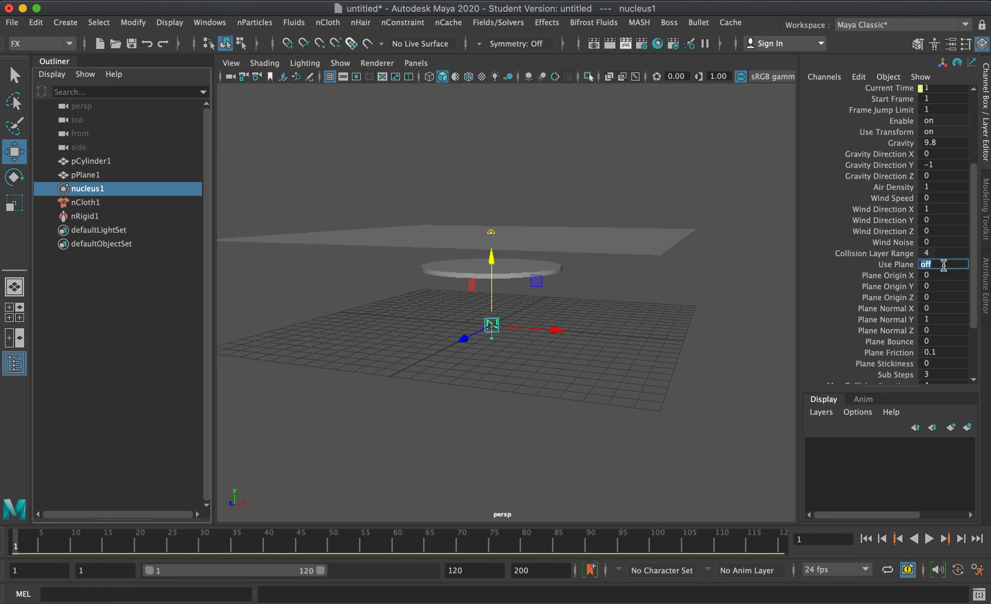
click(942, 264)
text(on)
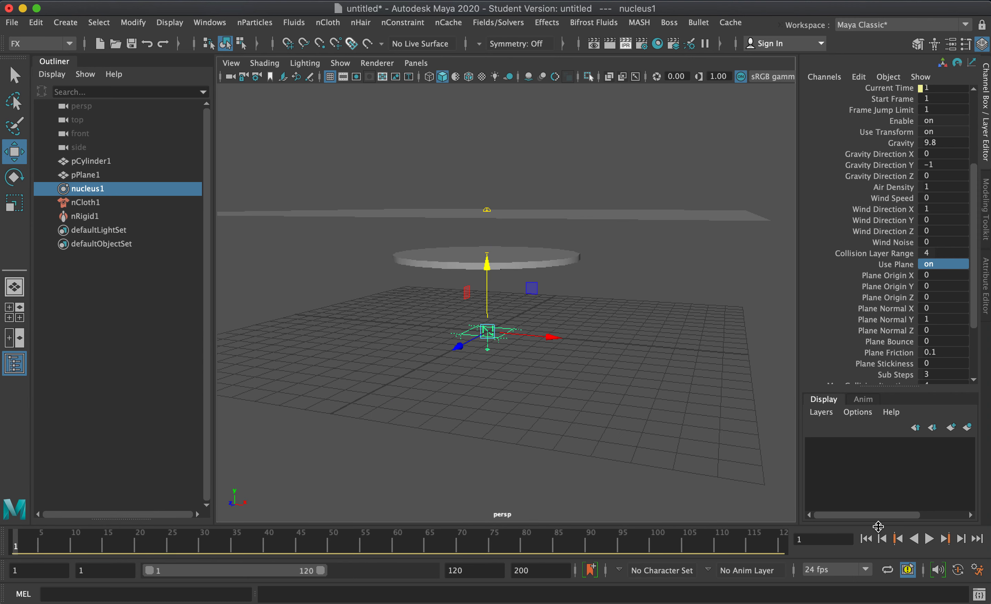
mouse_move(873, 544)
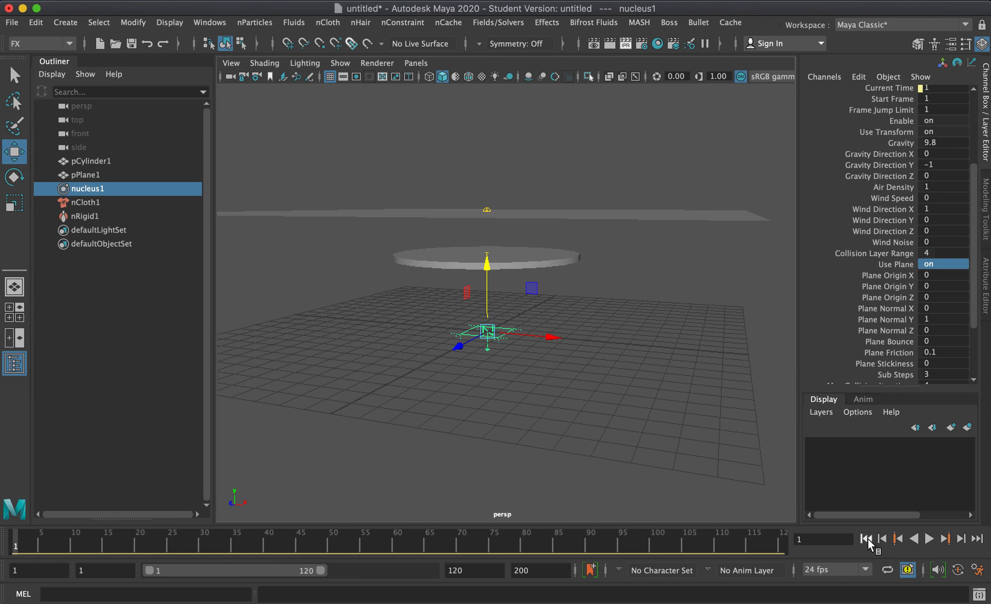
mouse_move(929, 545)
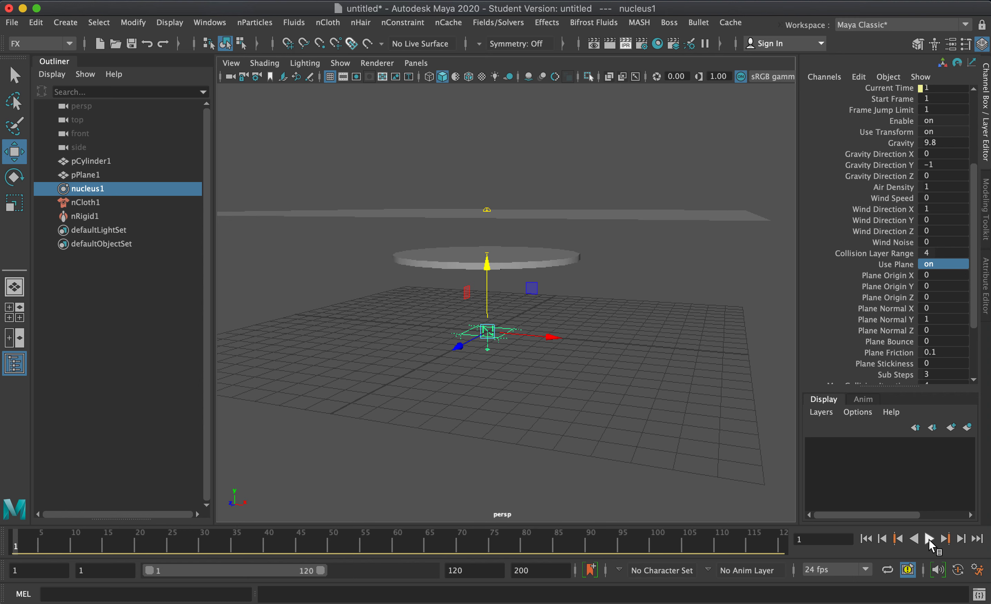
Play the nCloth simulation, stop at frame 68, and orbit to inspect the drape over the cylinder.
click(947, 539)
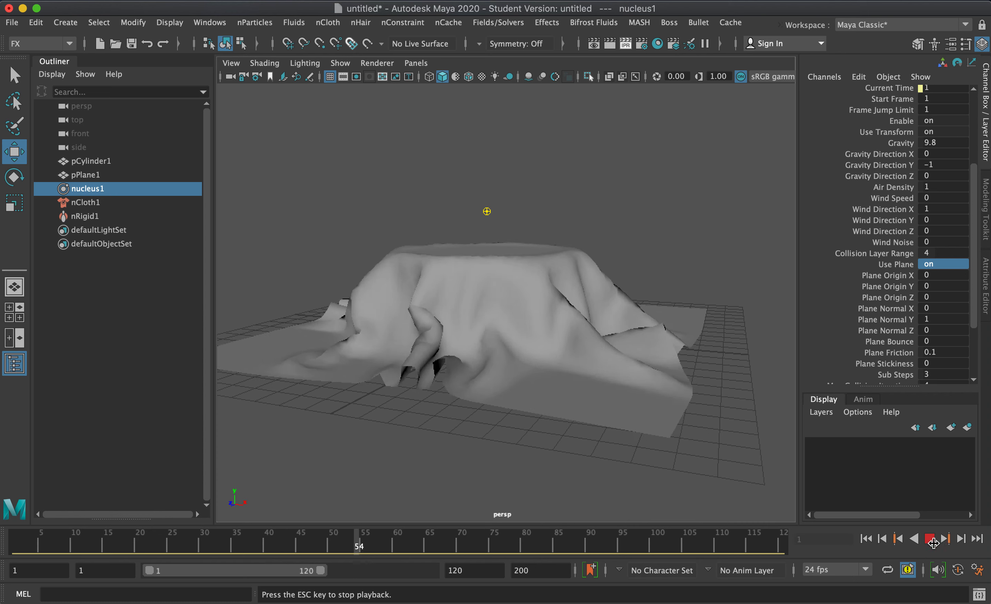
click(934, 539)
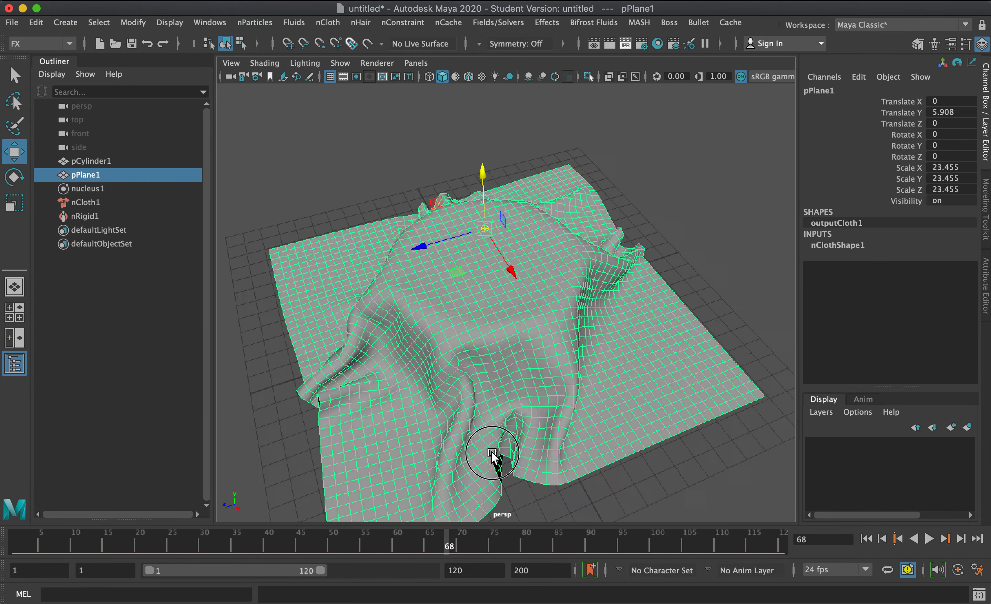
drag(491, 452, 588, 441)
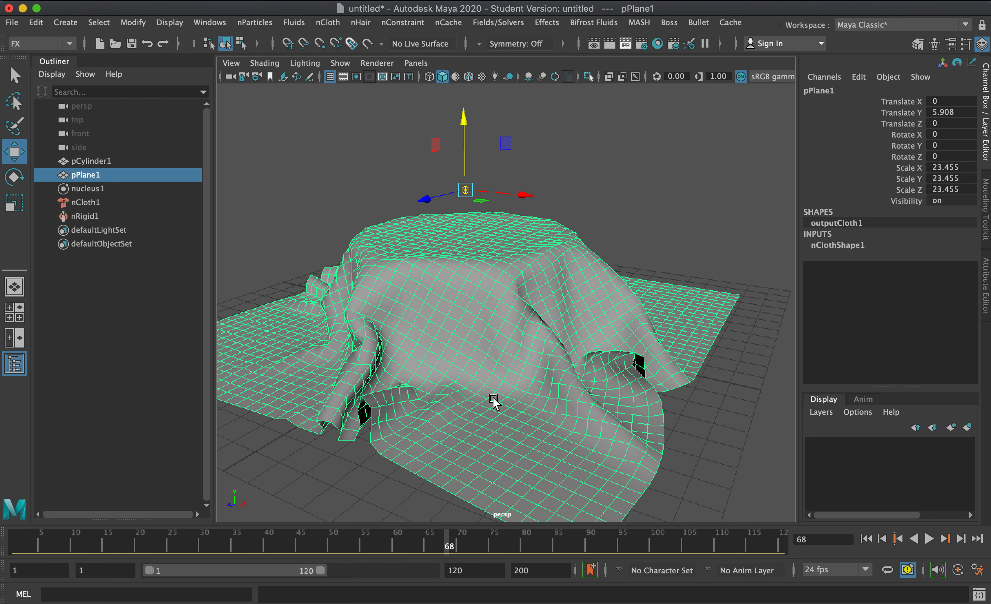
mouse_move(536, 347)
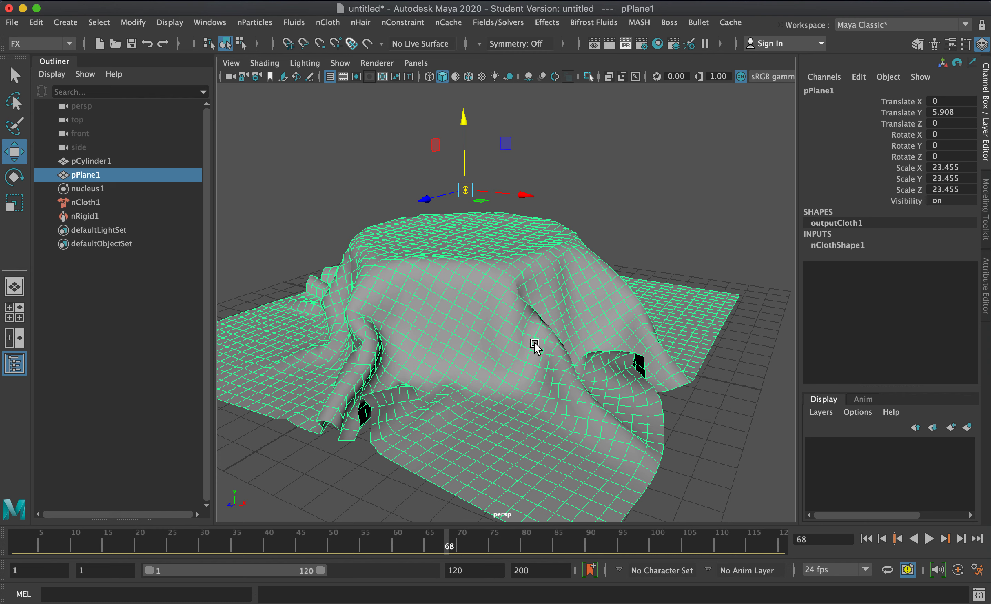
mouse_move(475, 372)
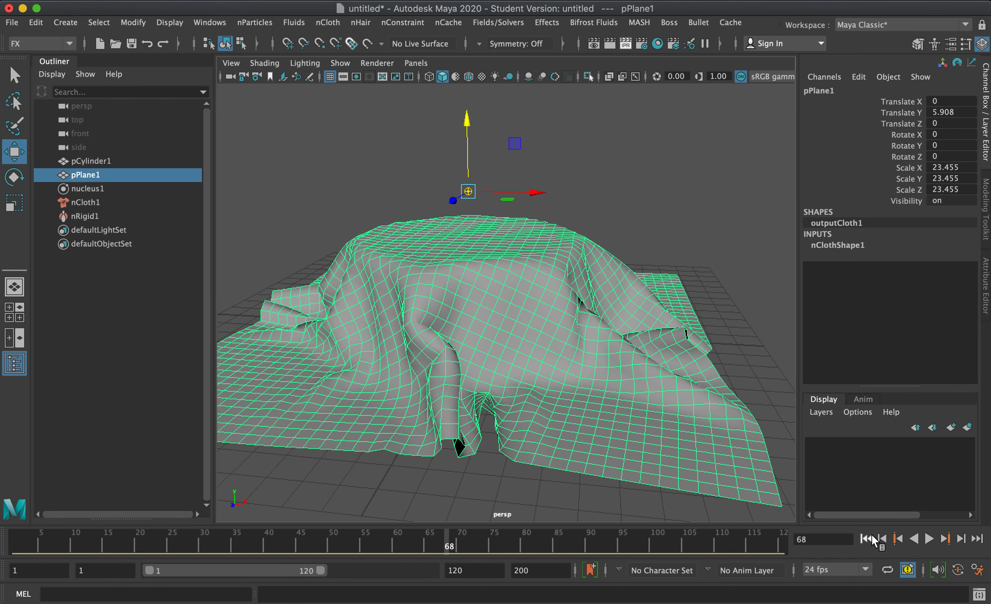
Rewind to frame 1, replay the simulation and stop at frame 50 with the cloth softly draped.
click(866, 538)
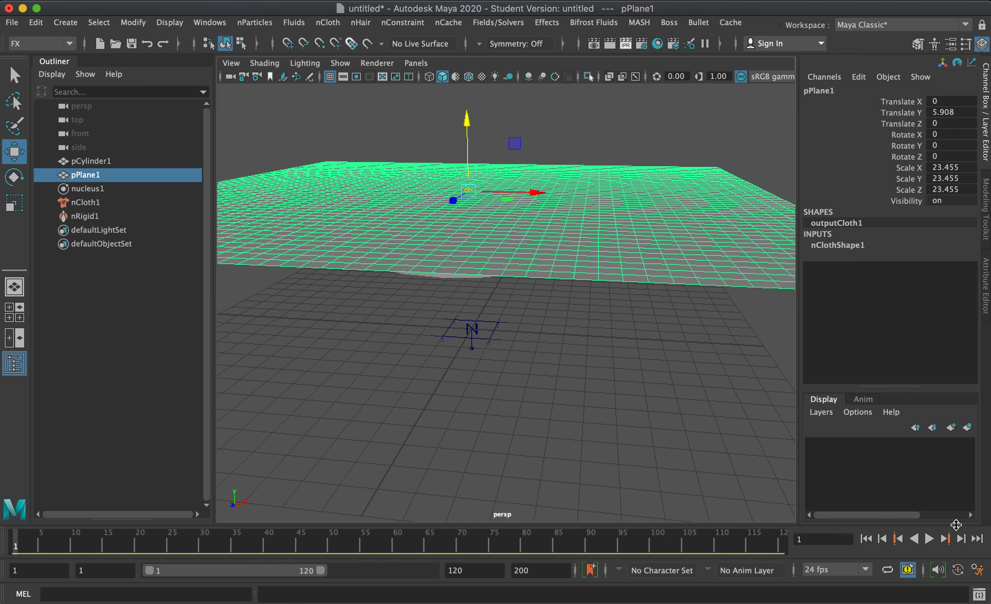
click(929, 538)
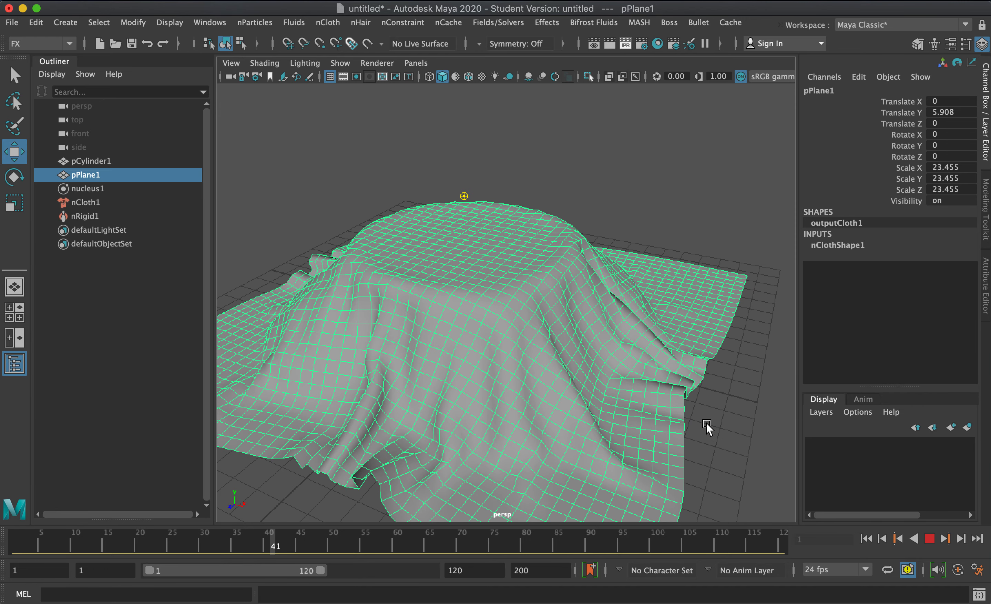
click(947, 539)
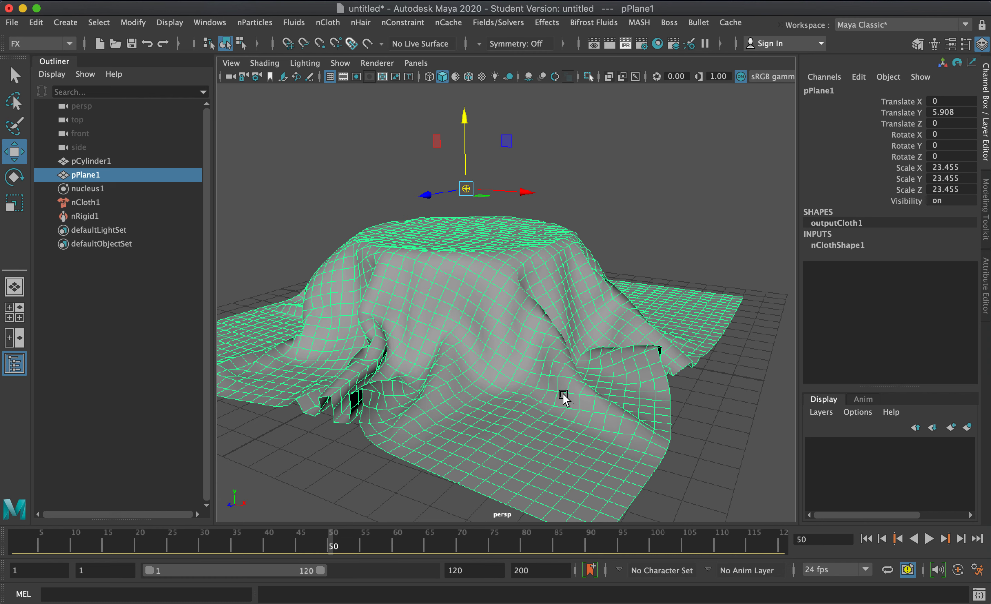
mouse_move(556, 403)
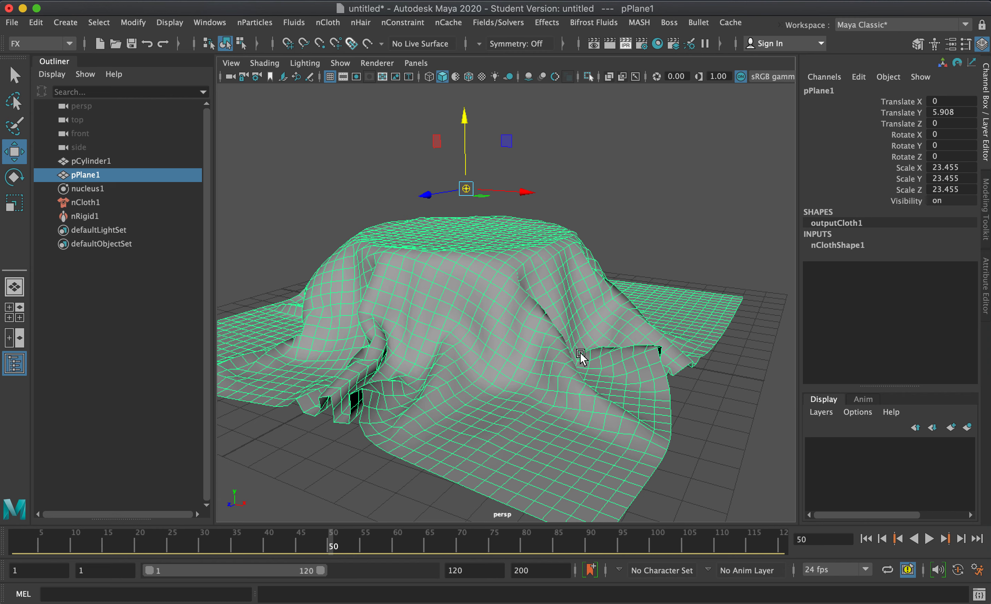
mouse_move(605, 320)
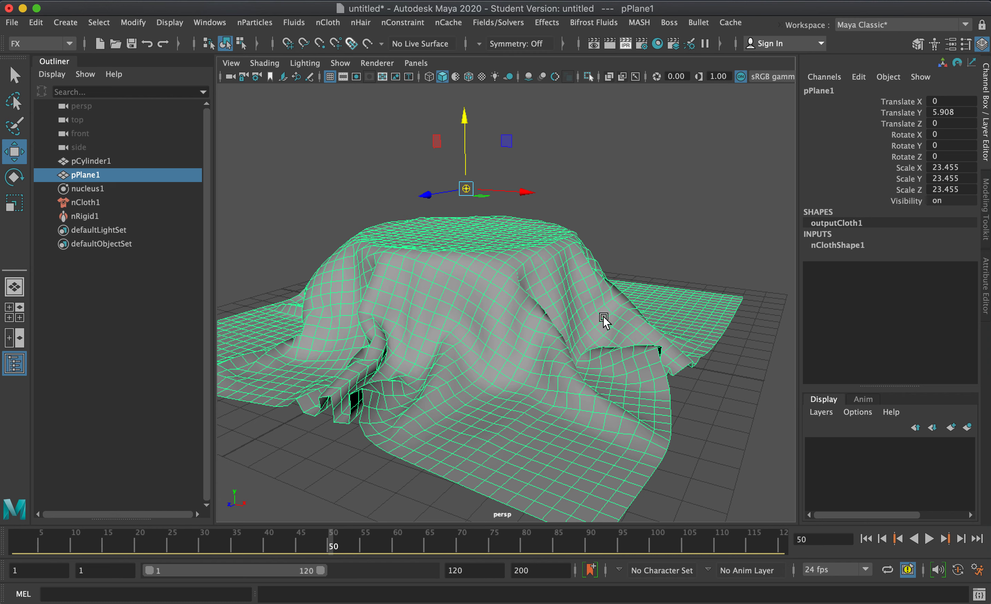
mouse_move(601, 322)
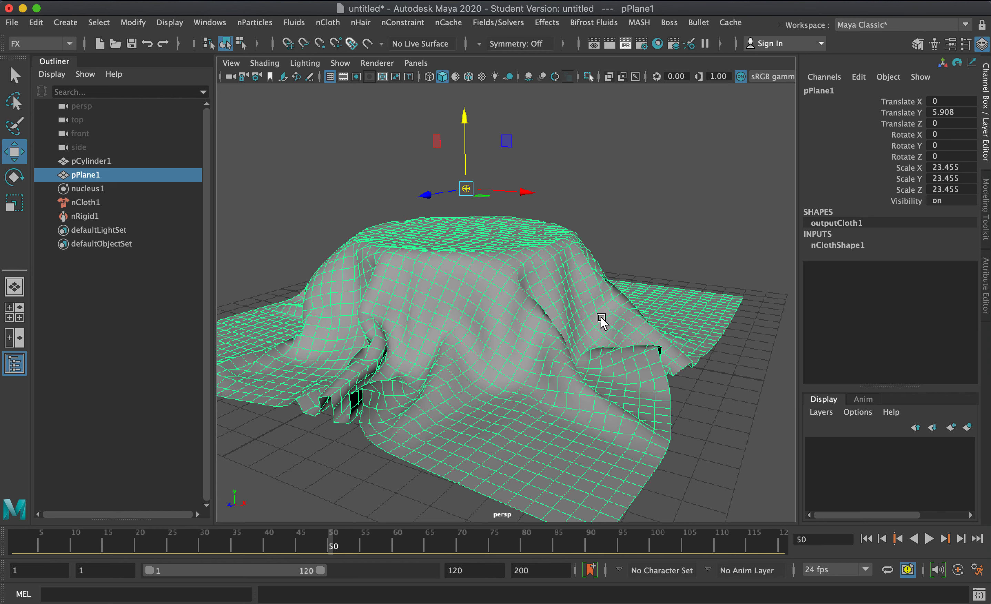
mouse_move(569, 335)
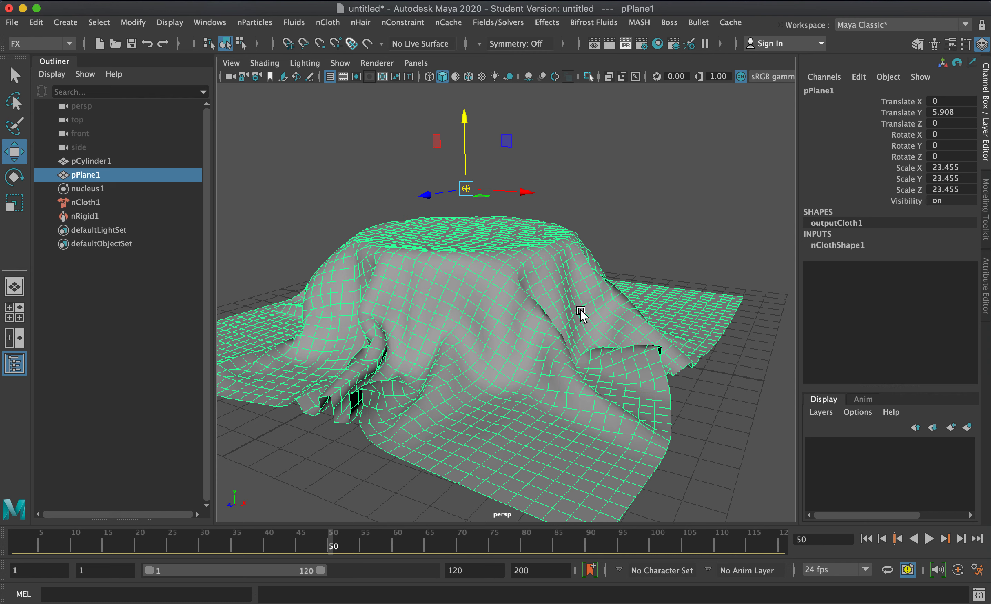
mouse_move(583, 310)
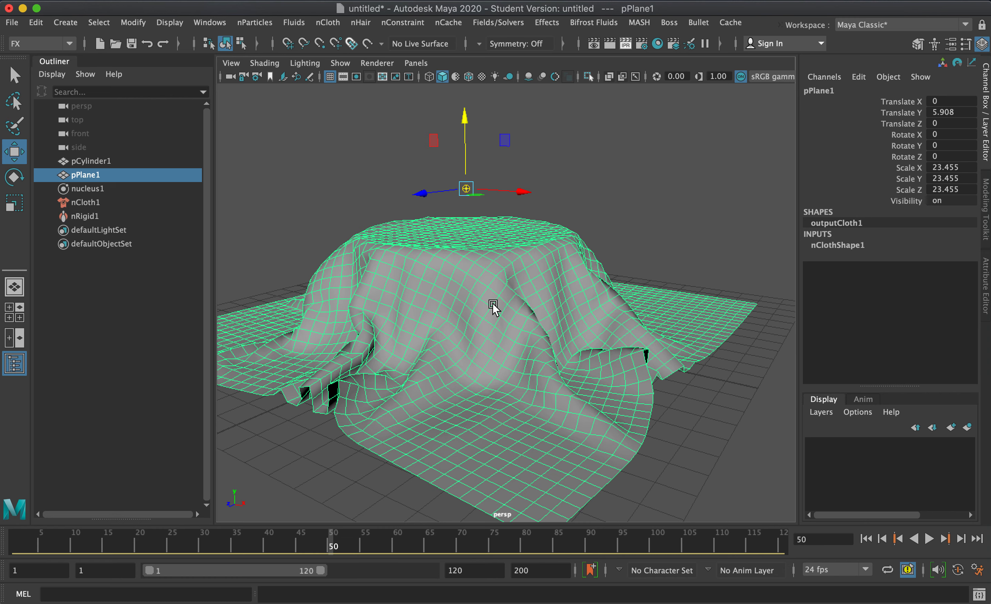
mouse_move(484, 301)
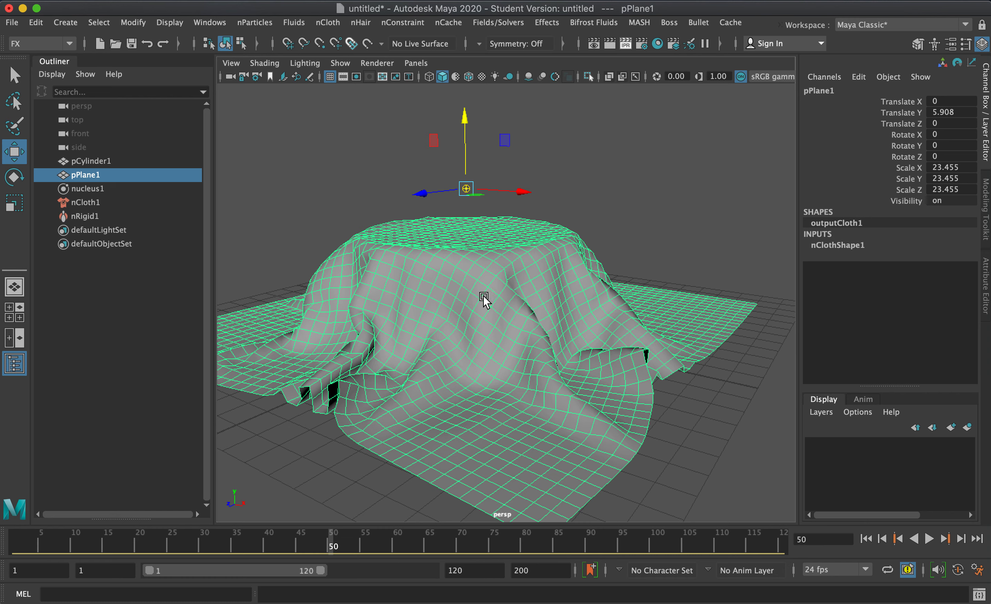
mouse_move(510, 324)
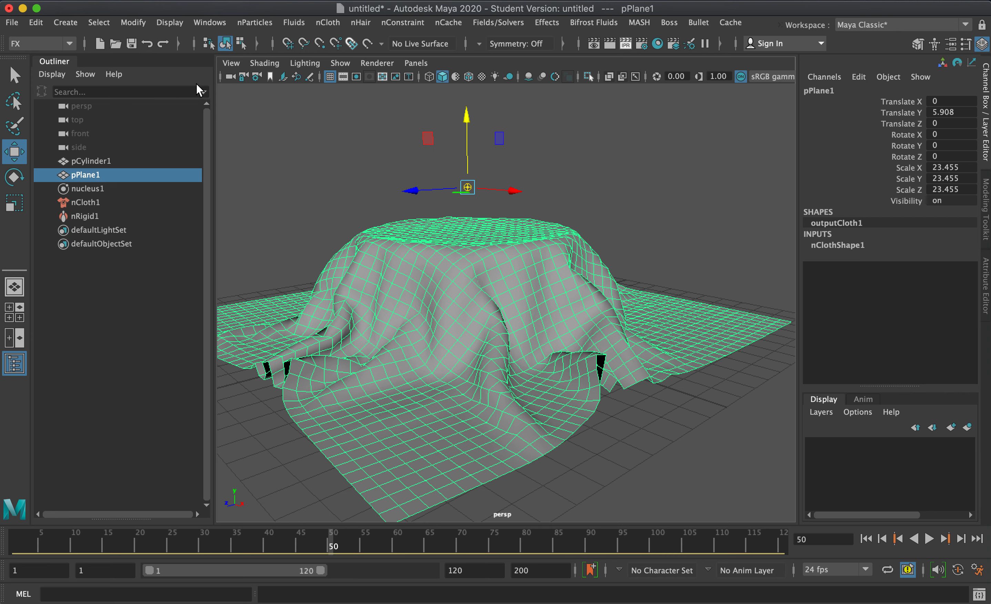
mouse_move(191, 60)
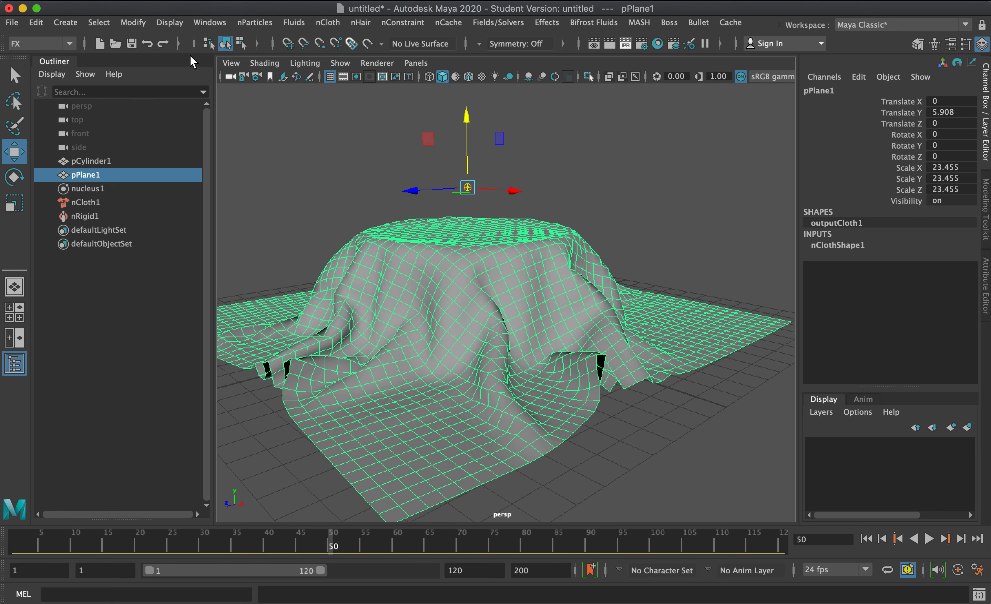
Delete pPlane1's history via Edit > Delete by Type, then rewind to confirm the drape stays.
click(35, 22)
text(8)
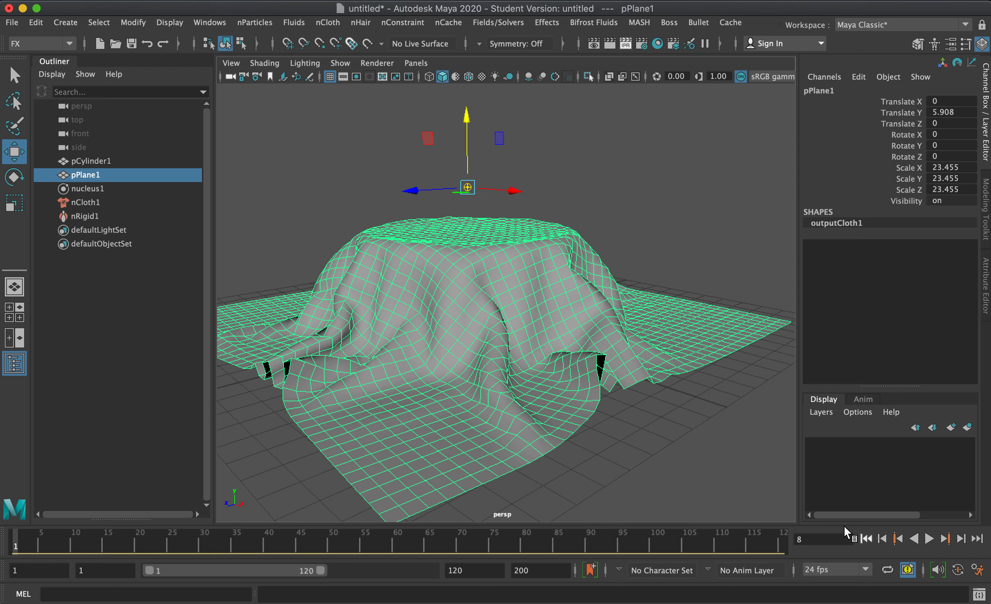
click(865, 538)
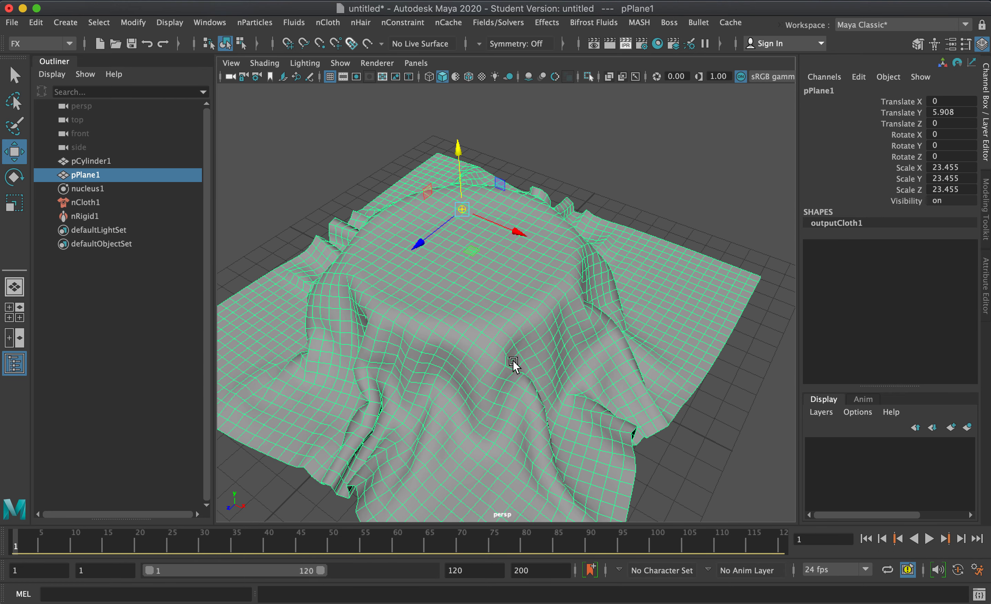